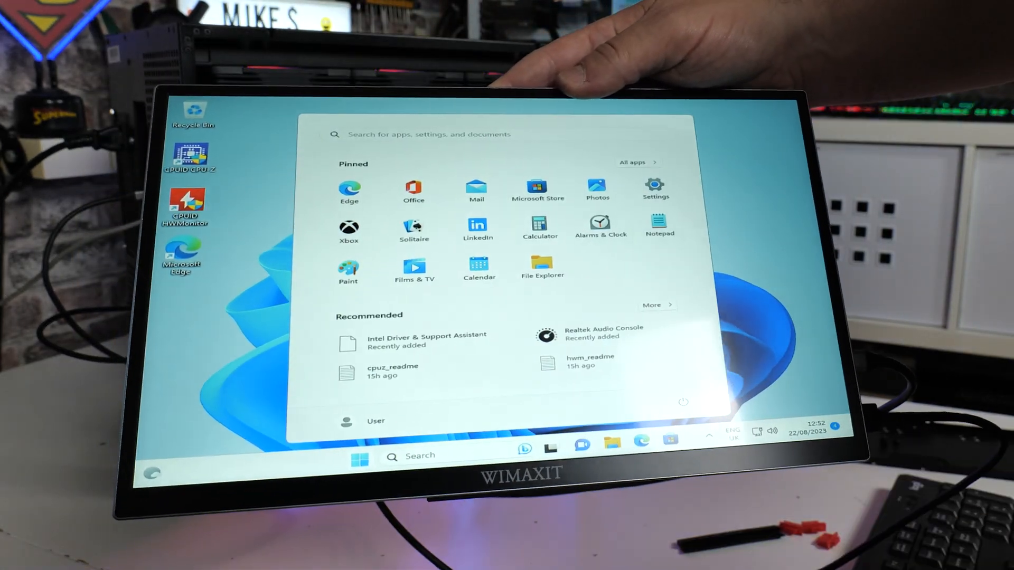
- Bring up the Start button's system tools menu to reach Device Manager
{"action": "right_click", "coordinate": [361, 457]}
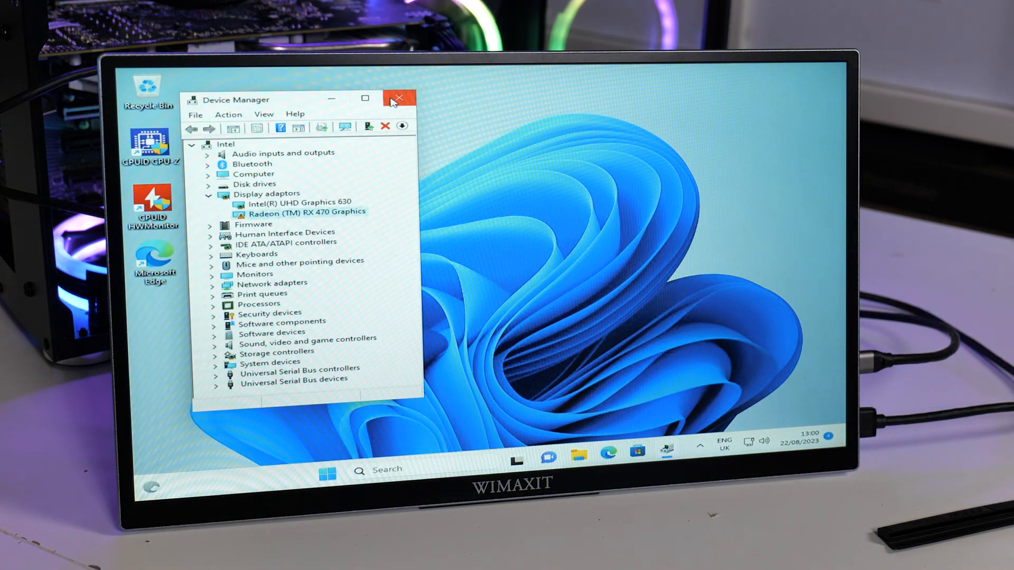
- Close Device Manager and restart the computer from the Start menu power options
{"action": "left_click", "coordinate": [399, 98]}
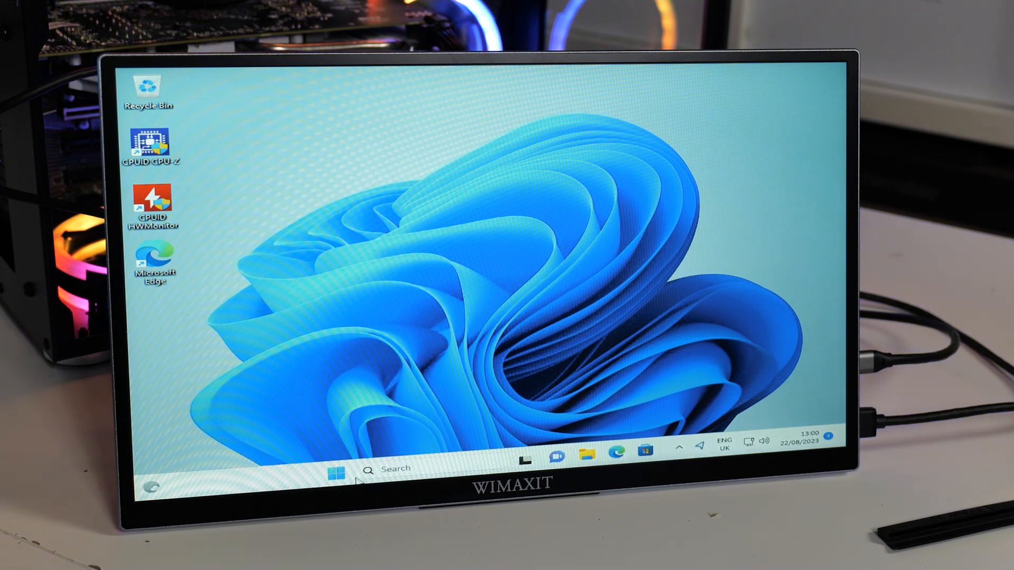
{"action": "left_click", "coordinate": [335, 468]}
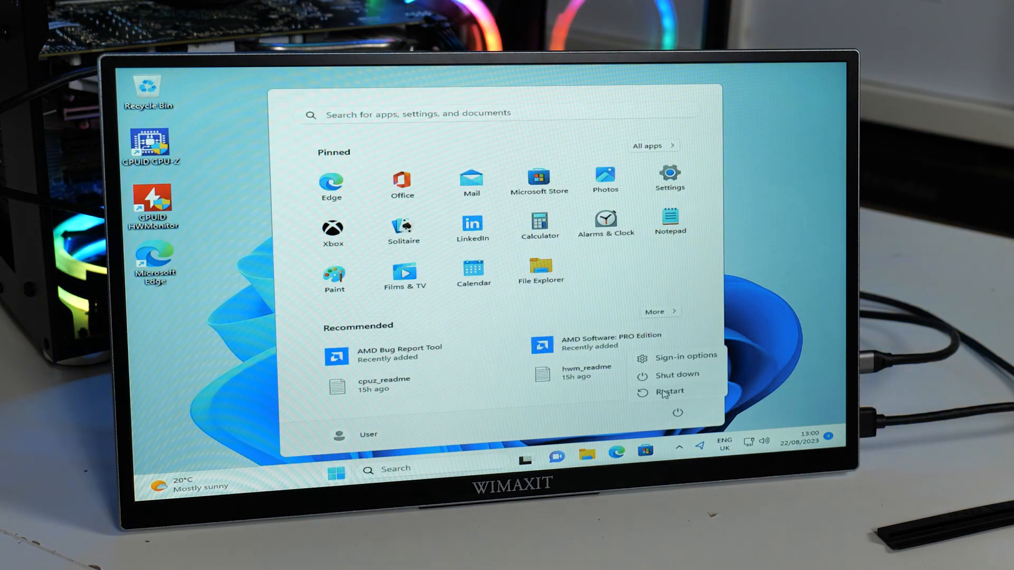
{"action": "left_click", "coordinate": [670, 391]}
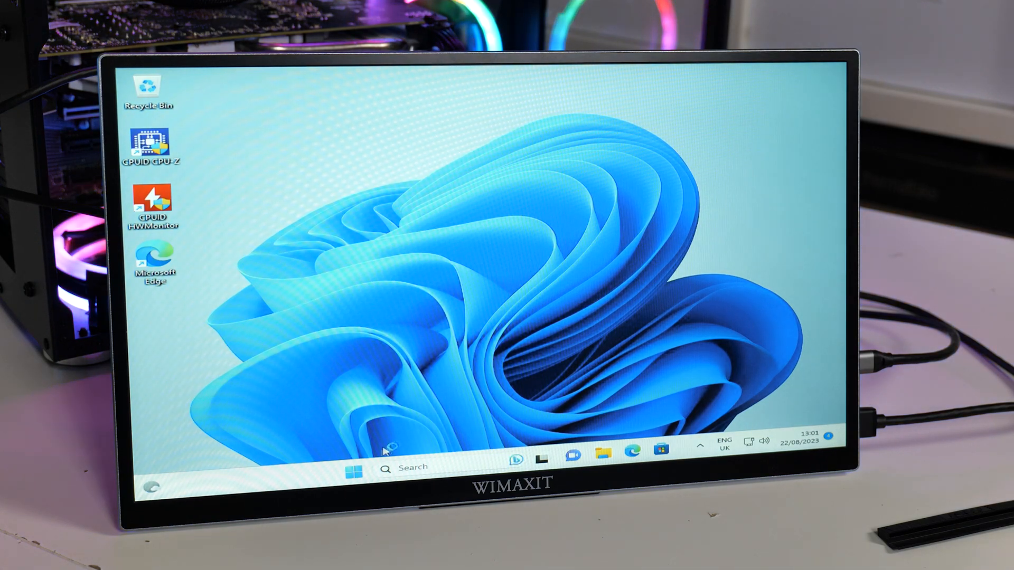
{"action": "left_click", "coordinate": [352, 468]}
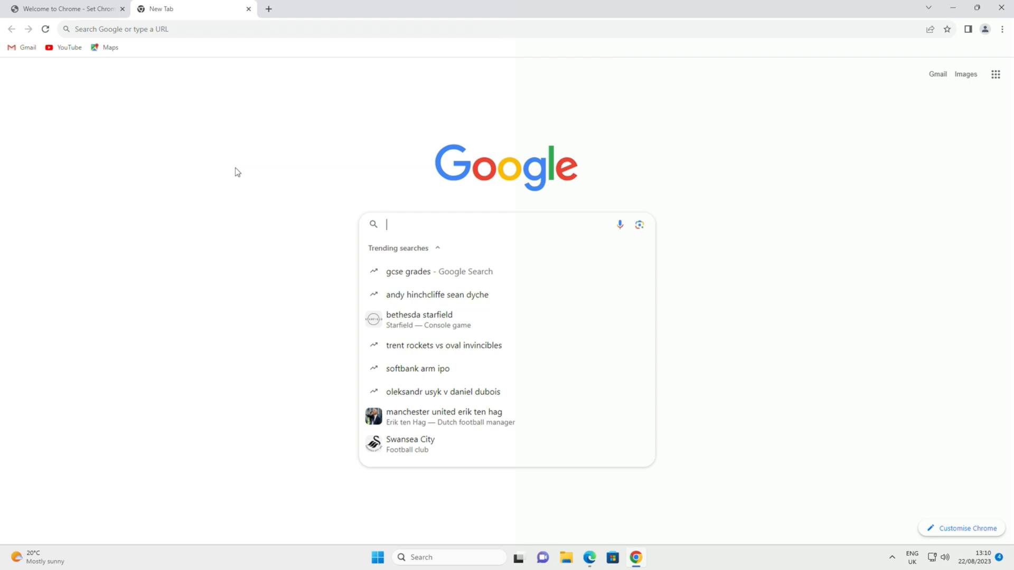
{"action": "mouse_move", "coordinate": [394, 262]}
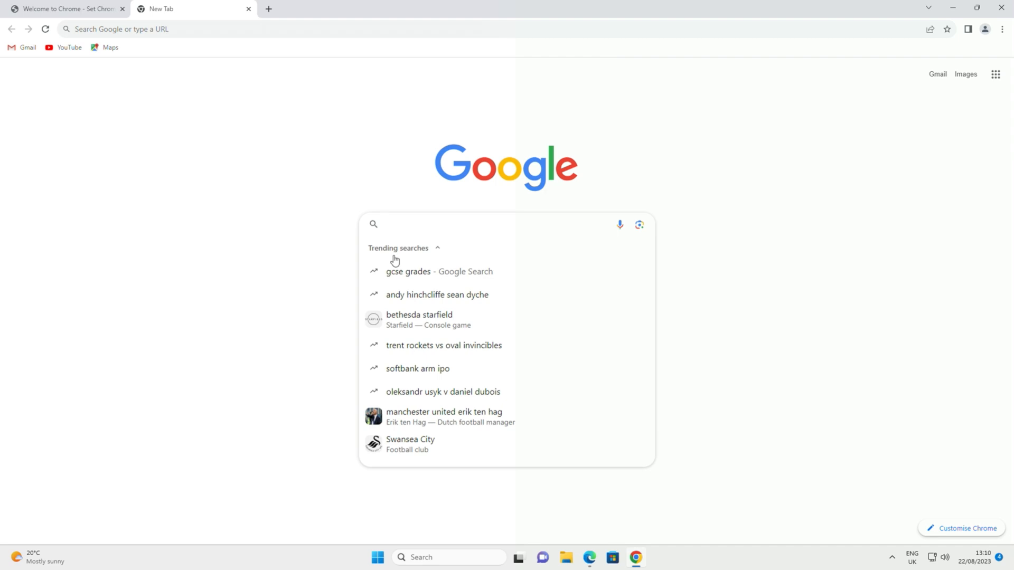
- Search Google for 'tec', go to the TechPowerUp site and show its Databases menu
{"action": "type", "text": "tech power up"}
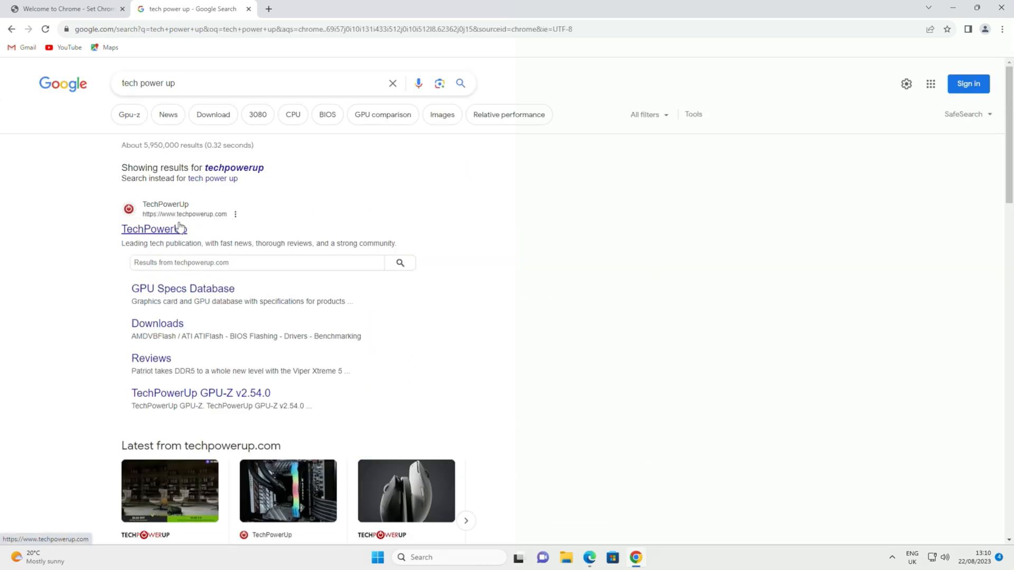
{"action": "left_click", "coordinate": [154, 229]}
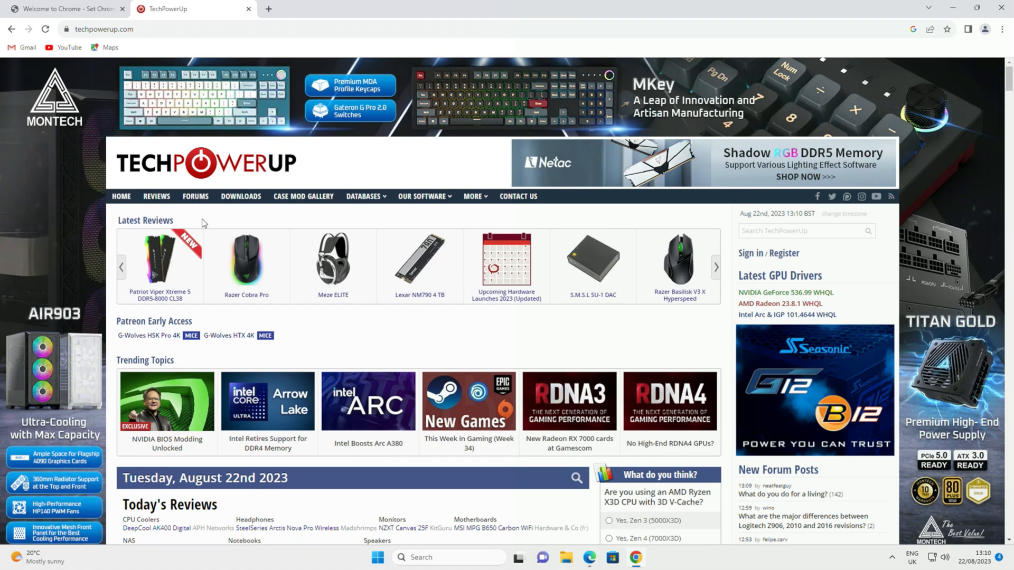
{"action": "left_click", "coordinate": [365, 197]}
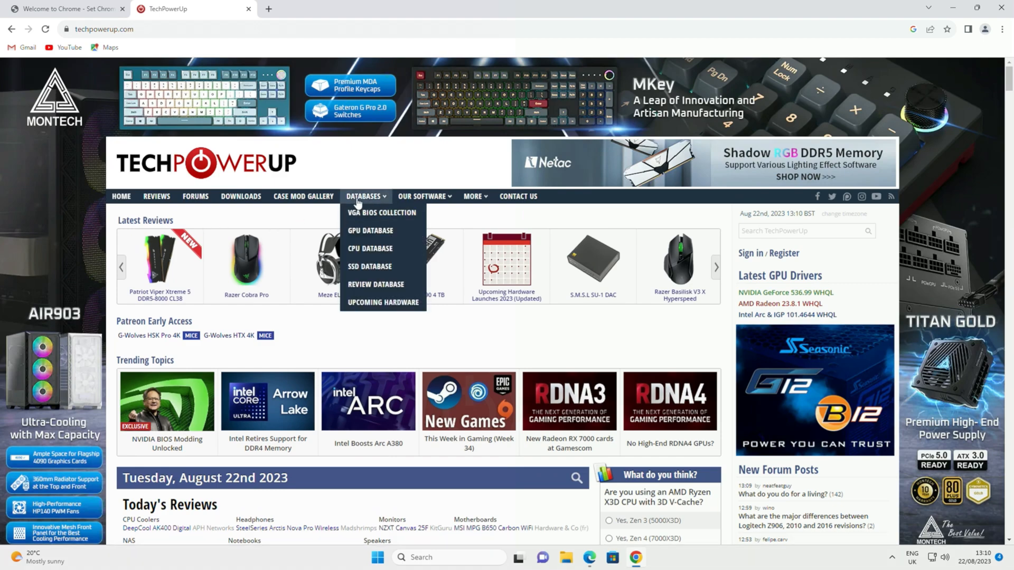
{"action": "mouse_move", "coordinate": [382, 212]}
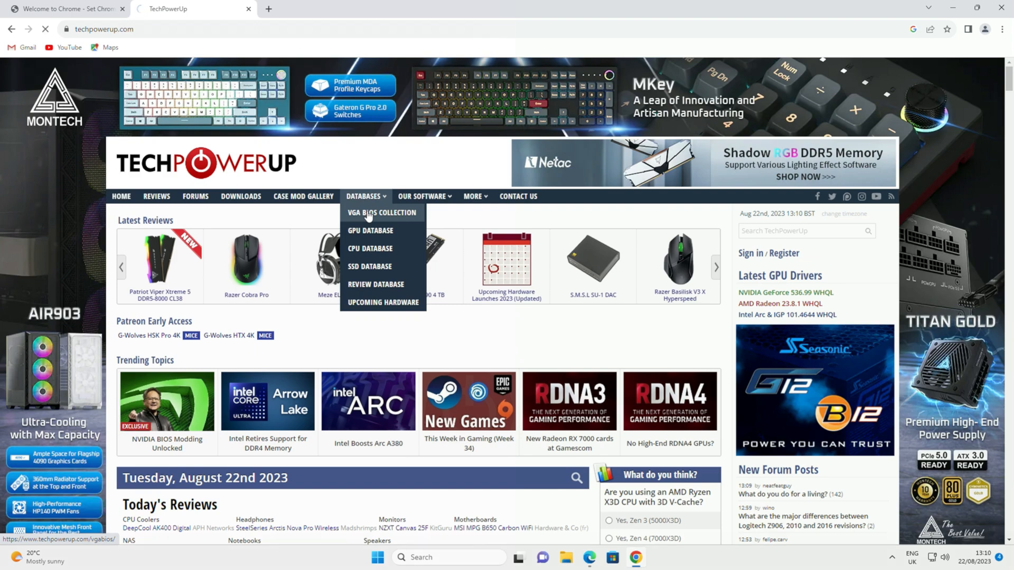
- Enter the VGA BIOS Collection and filter it to AMD GPUs from vendor MSI
{"action": "left_click", "coordinate": [381, 212]}
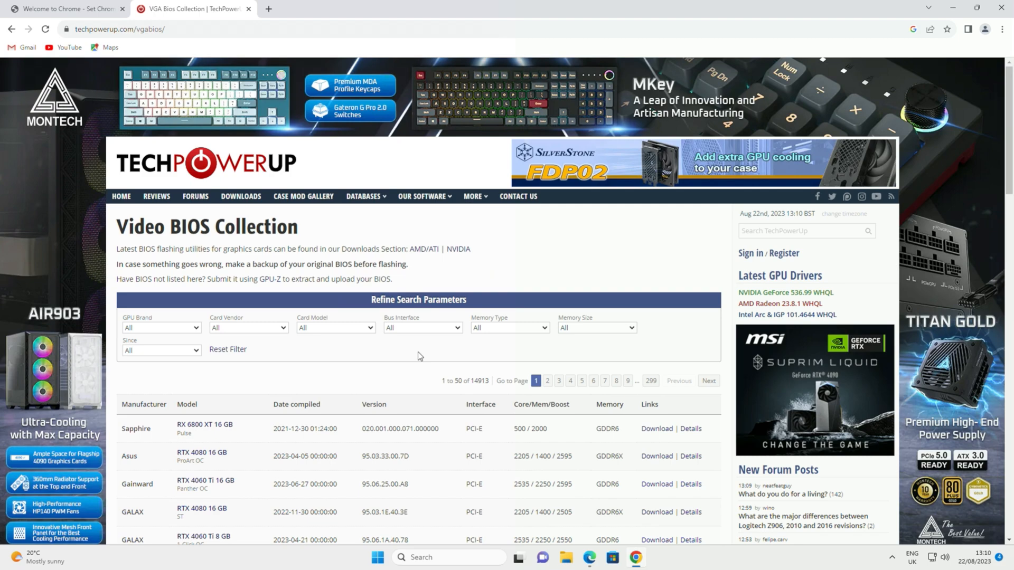
{"action": "scroll", "scroll_direction": "down", "scroll_amount": 3}
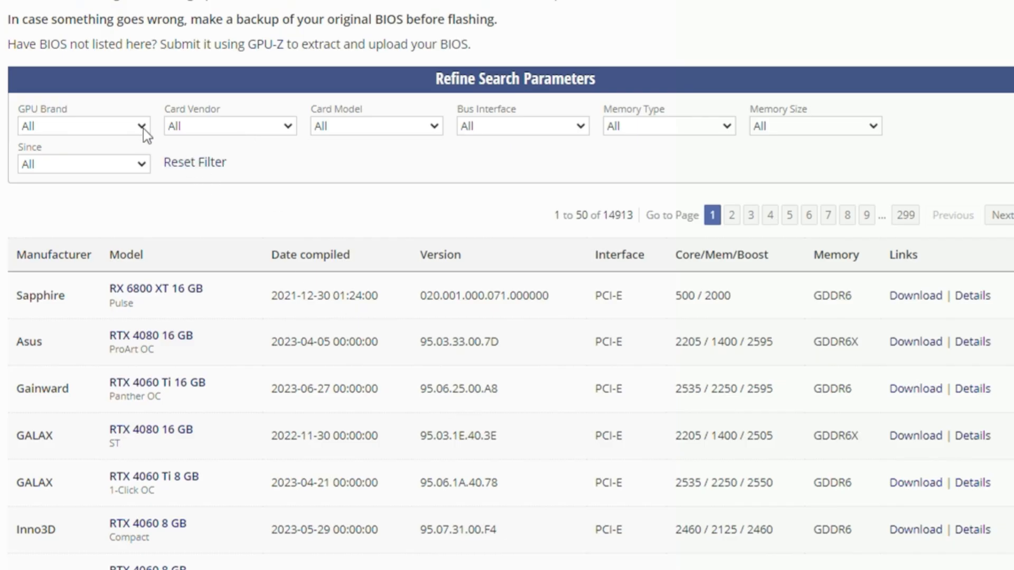
{"action": "left_click", "coordinate": [82, 126]}
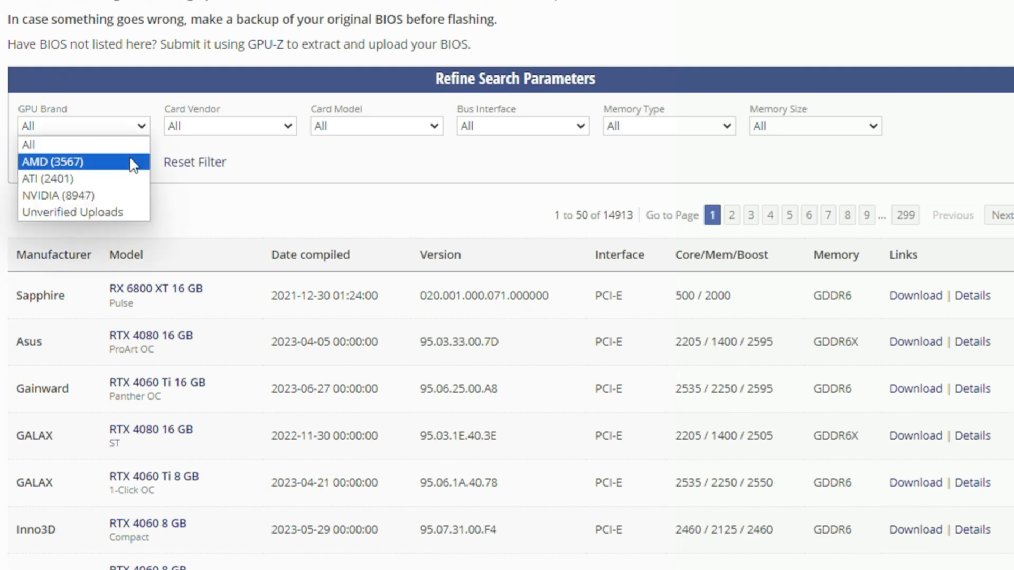
{"action": "left_click", "coordinate": [59, 161]}
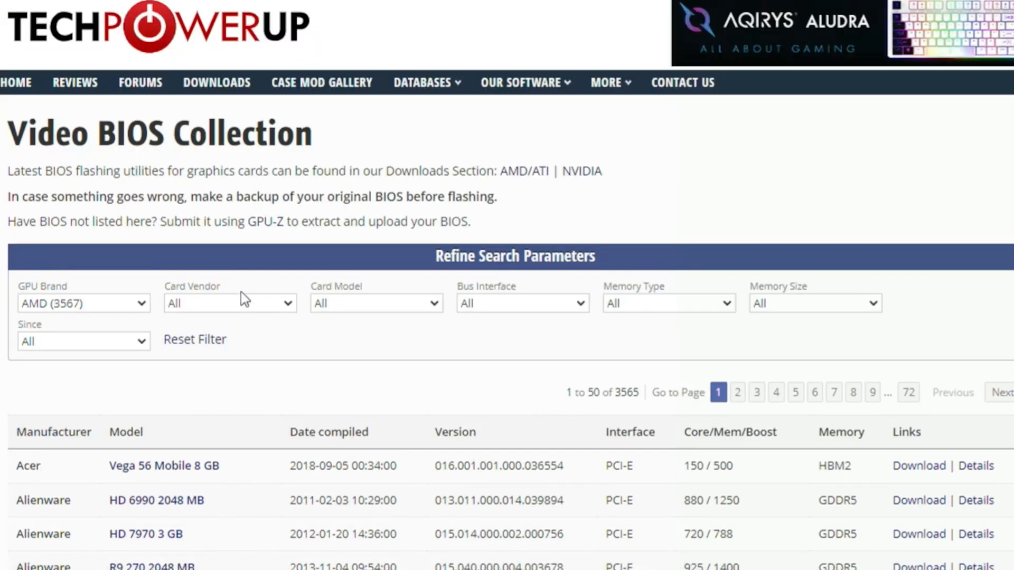
{"action": "left_click", "coordinate": [229, 303]}
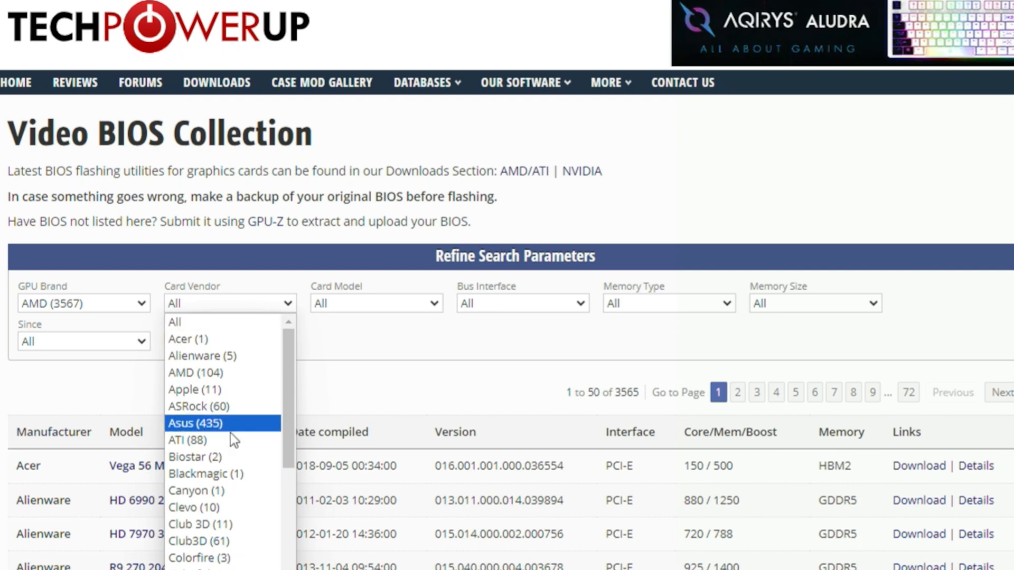
{"action": "scroll", "scroll_direction": "down", "scroll_amount": 3}
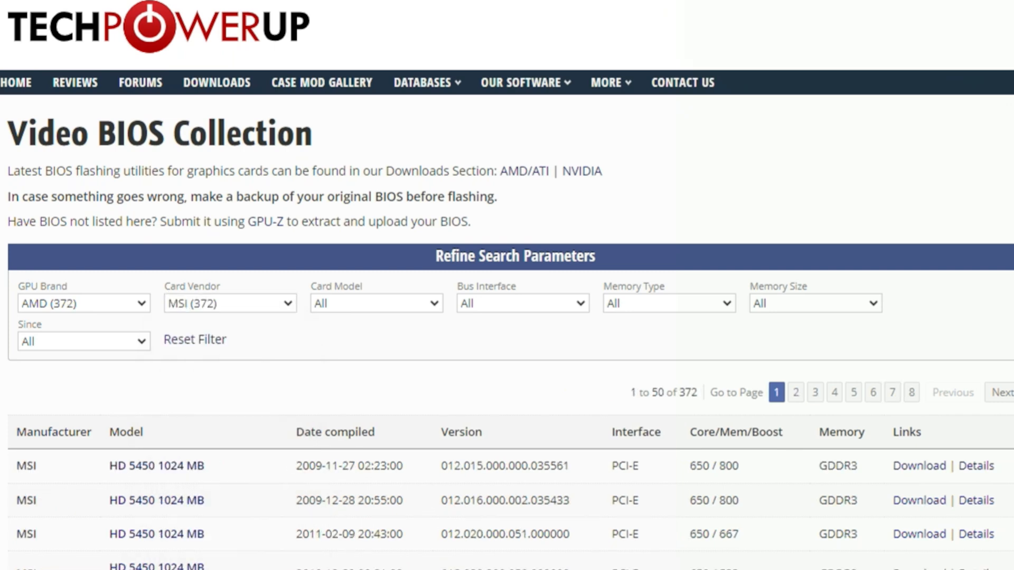
- Narrow the list further to RX 470 cards with 4096 MB memory
{"action": "left_click", "coordinate": [375, 303]}
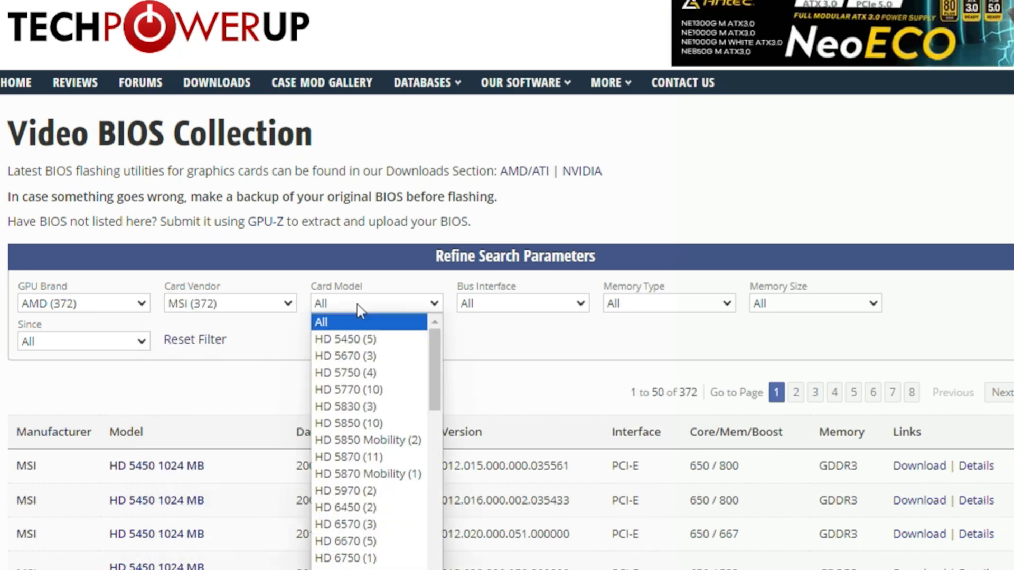
{"action": "mouse_move", "coordinate": [345, 524]}
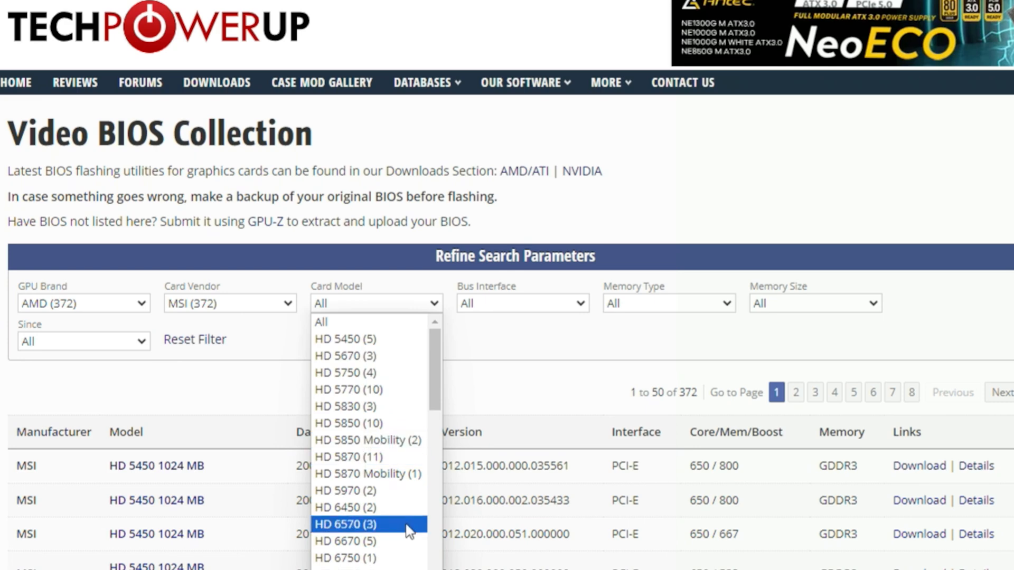
{"action": "scroll", "scroll_direction": "down", "scroll_amount": 3}
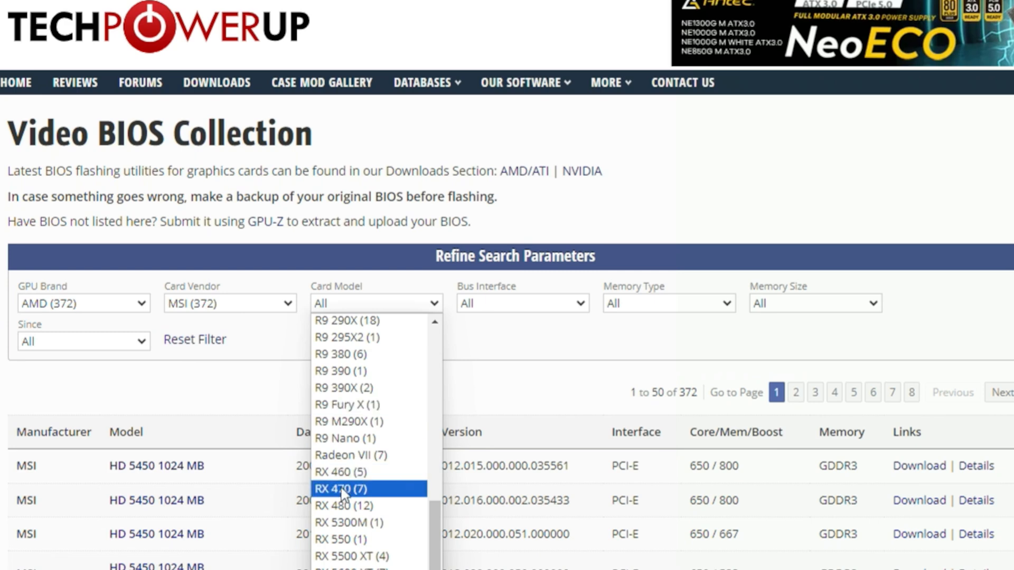
{"action": "left_click", "coordinate": [346, 488]}
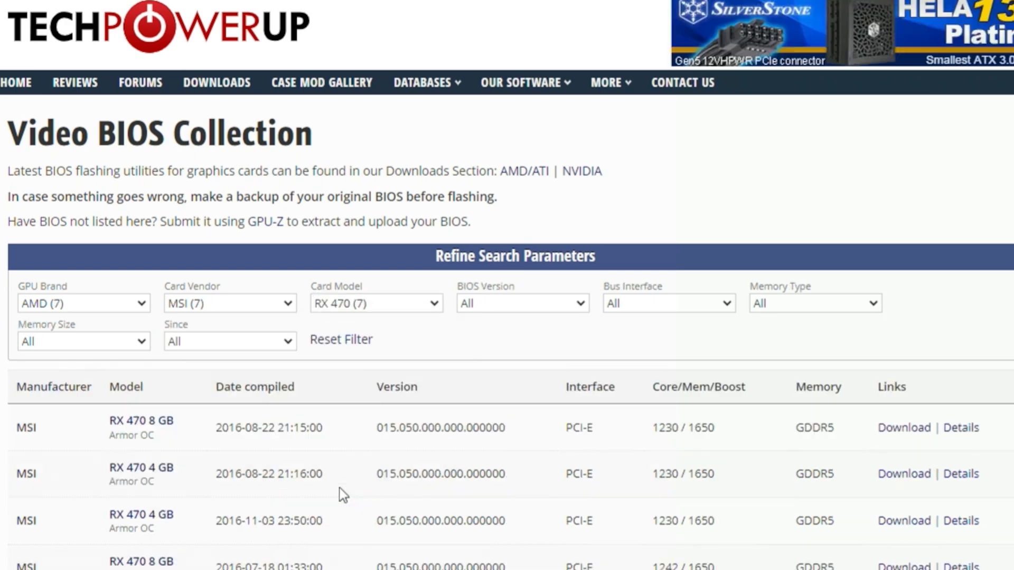
{"action": "left_click", "coordinate": [520, 303]}
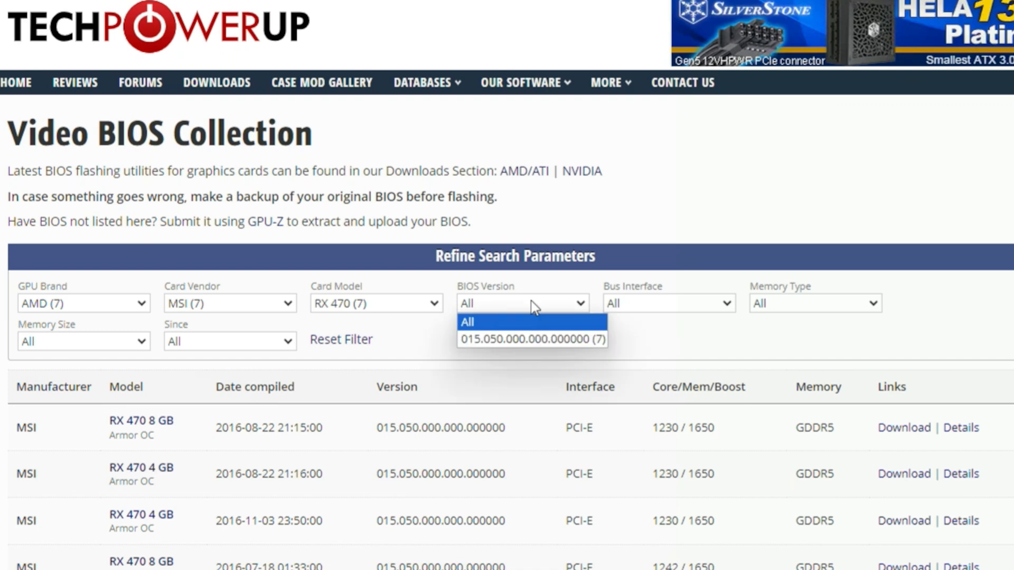
{"action": "mouse_move", "coordinate": [529, 332]}
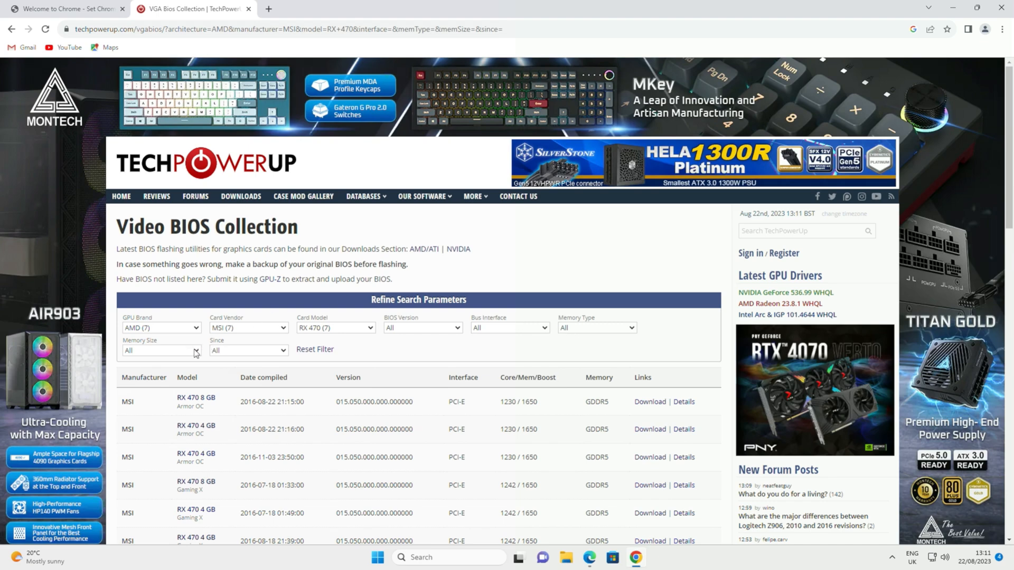
{"action": "left_click", "coordinate": [161, 350]}
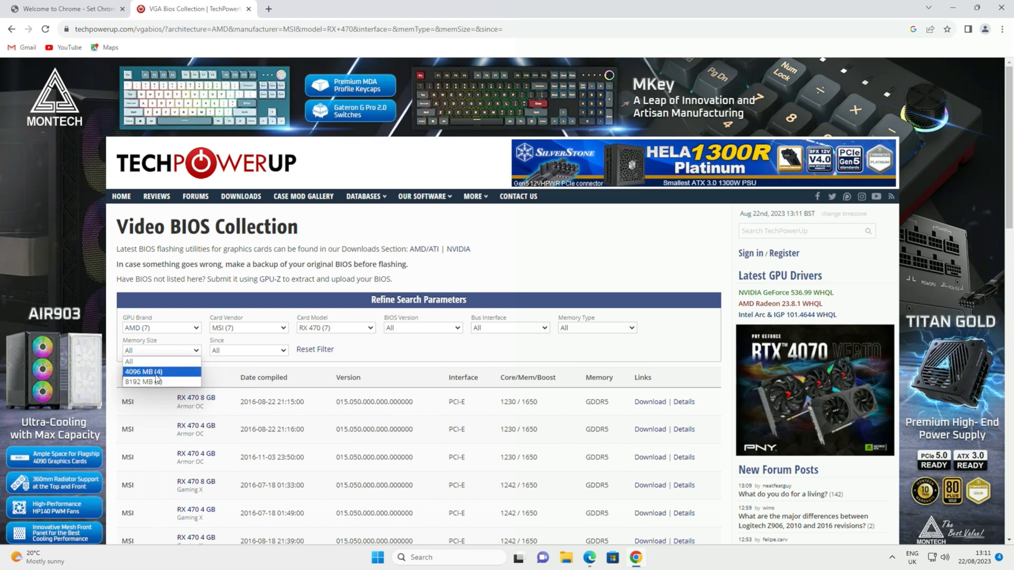
{"action": "left_click", "coordinate": [142, 371]}
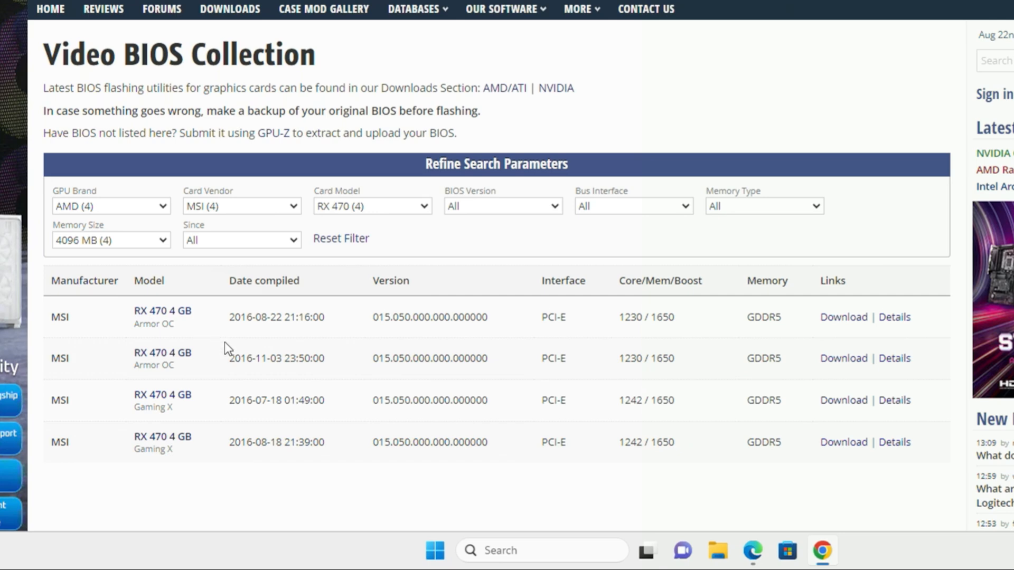
{"action": "mouse_move", "coordinate": [426, 389]}
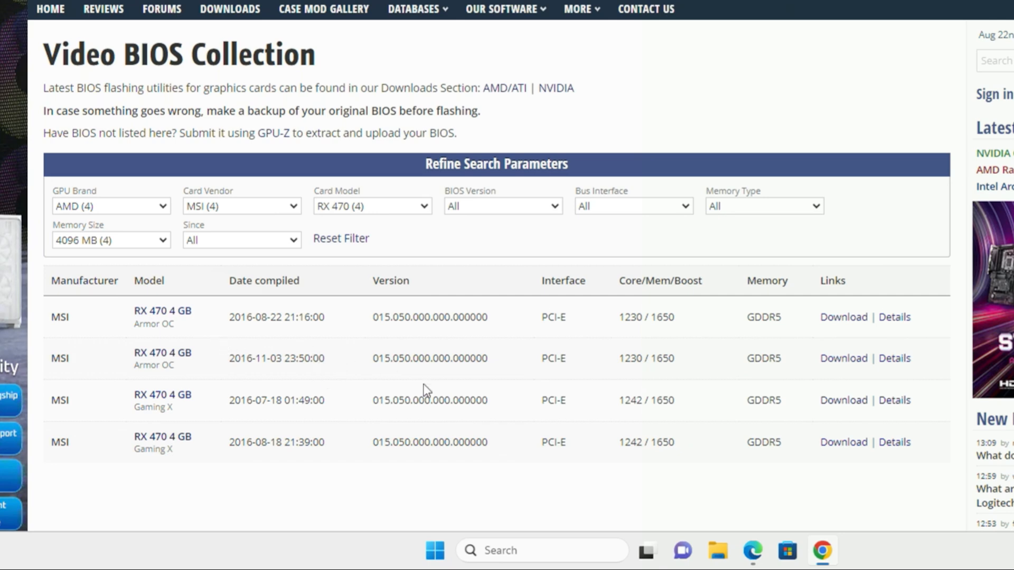
{"action": "mouse_move", "coordinate": [627, 443]}
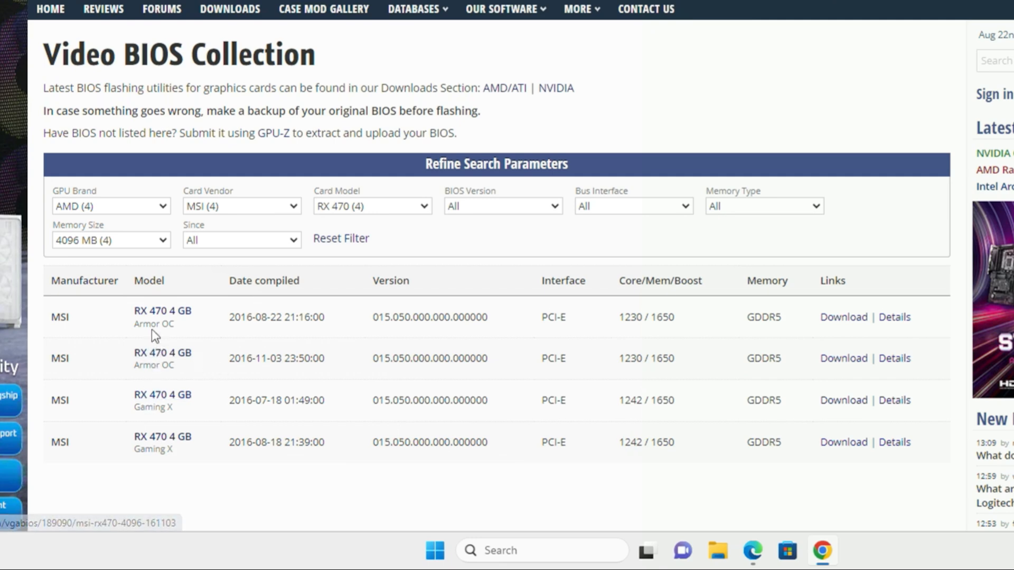
{"action": "mouse_move", "coordinate": [244, 349]}
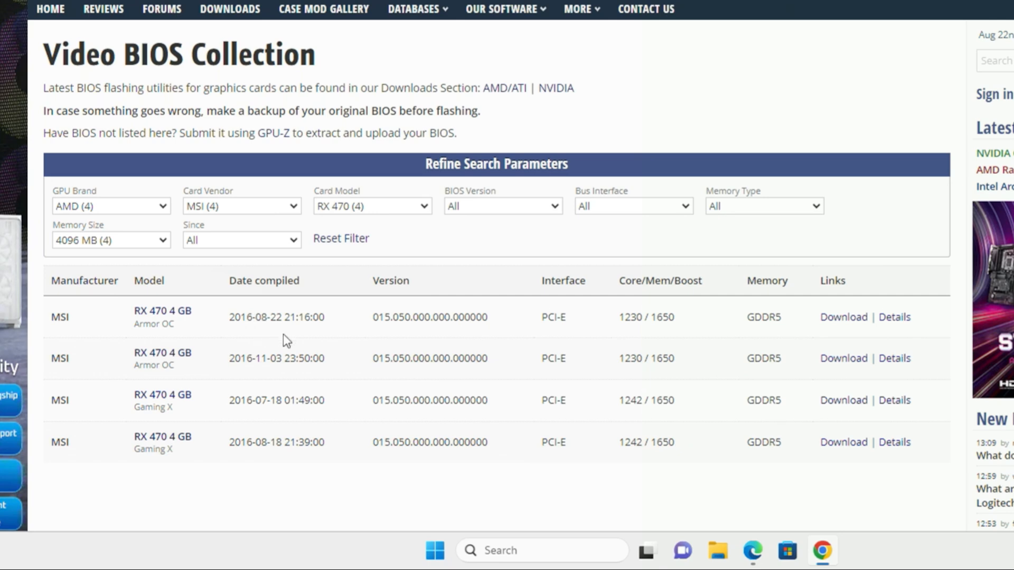
{"action": "mouse_move", "coordinate": [265, 352]}
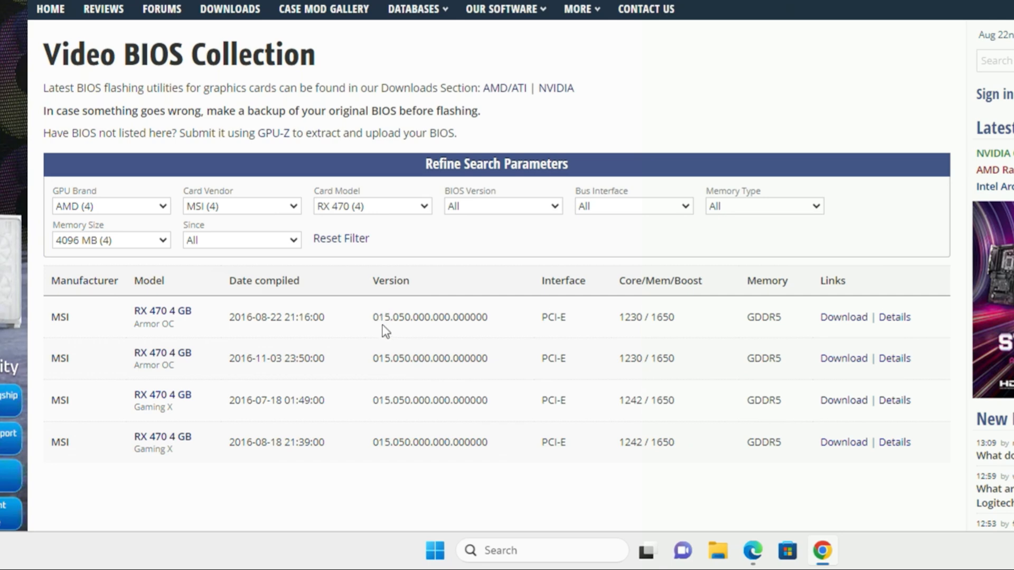
{"action": "mouse_move", "coordinate": [408, 335]}
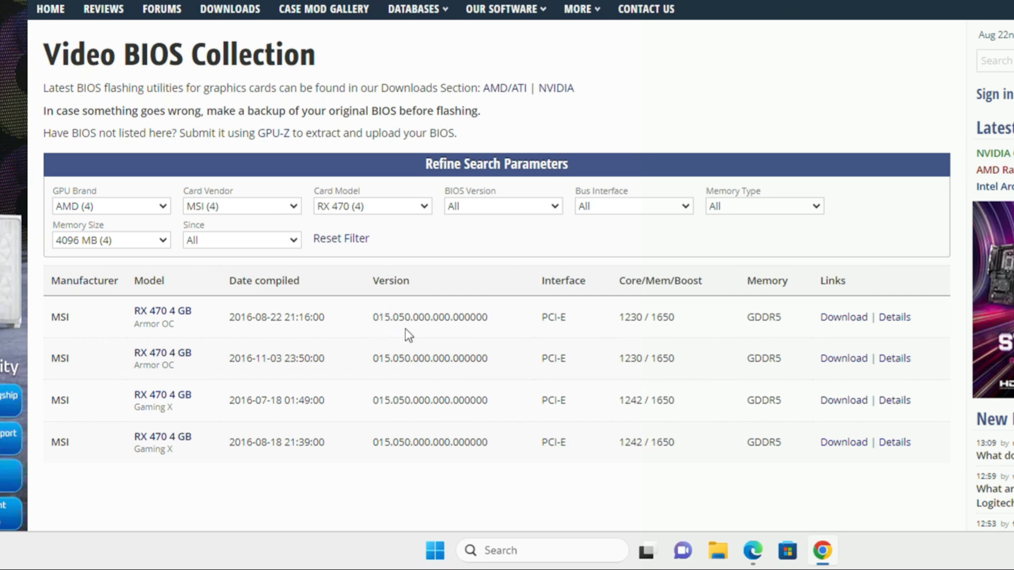
{"action": "mouse_move", "coordinate": [429, 351]}
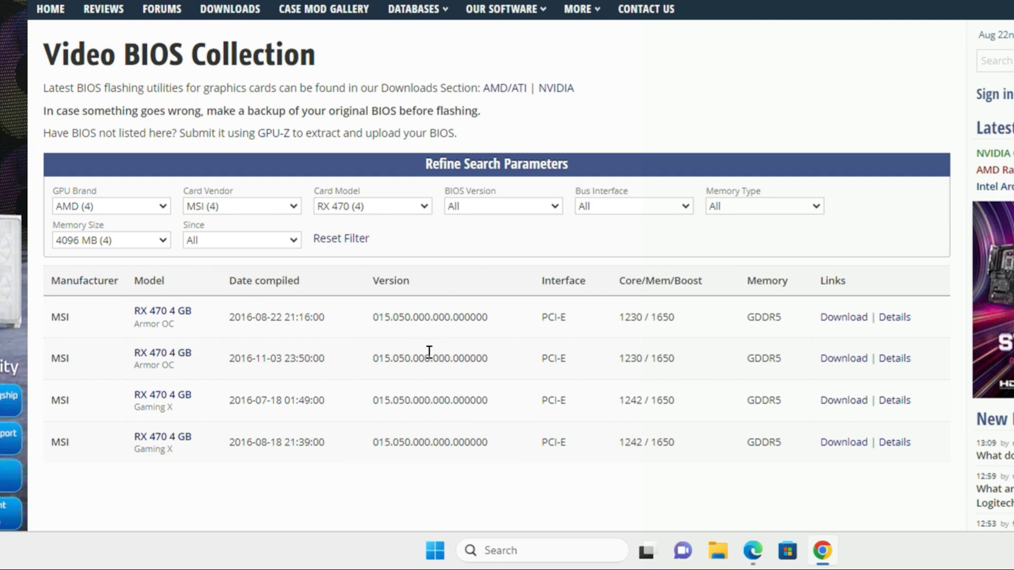
{"action": "mouse_move", "coordinate": [534, 371]}
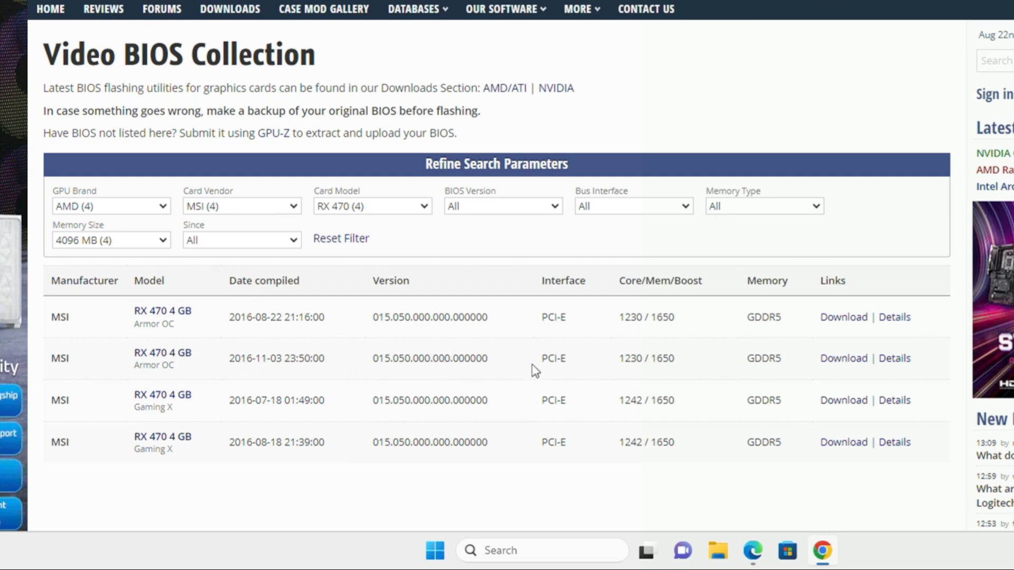
{"action": "mouse_move", "coordinate": [656, 343]}
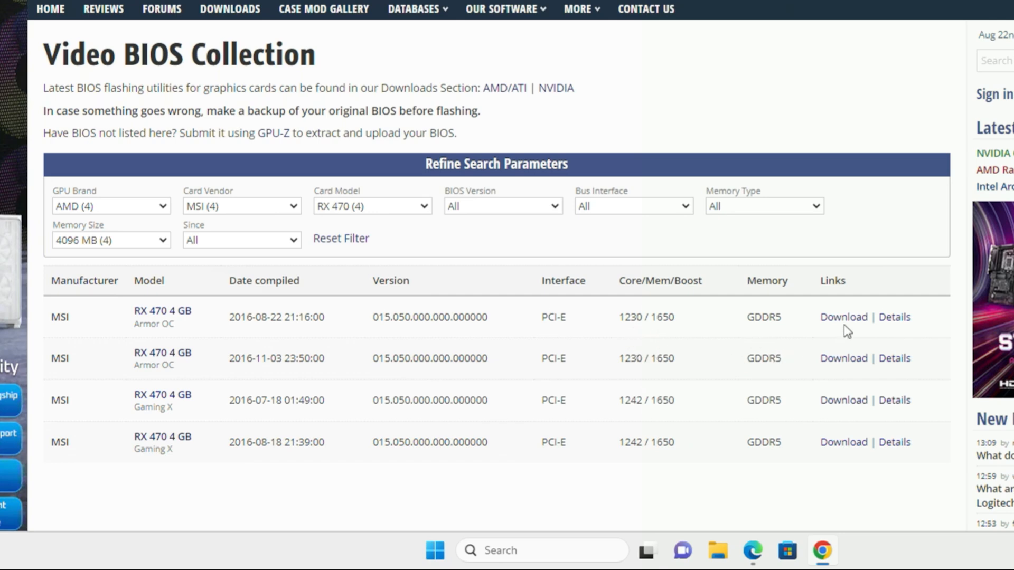
{"action": "mouse_move", "coordinate": [178, 344]}
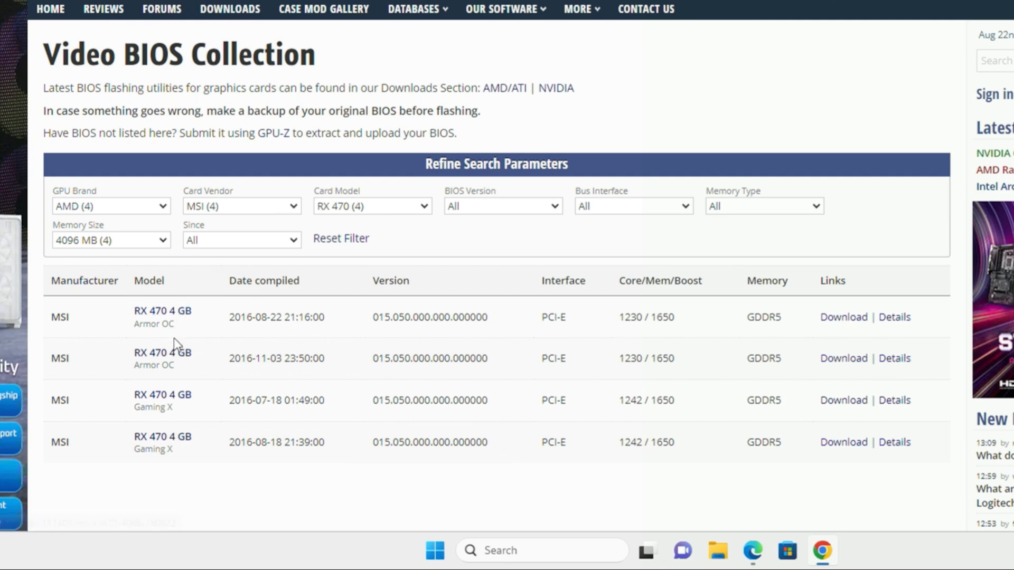
{"action": "mouse_move", "coordinate": [294, 380]}
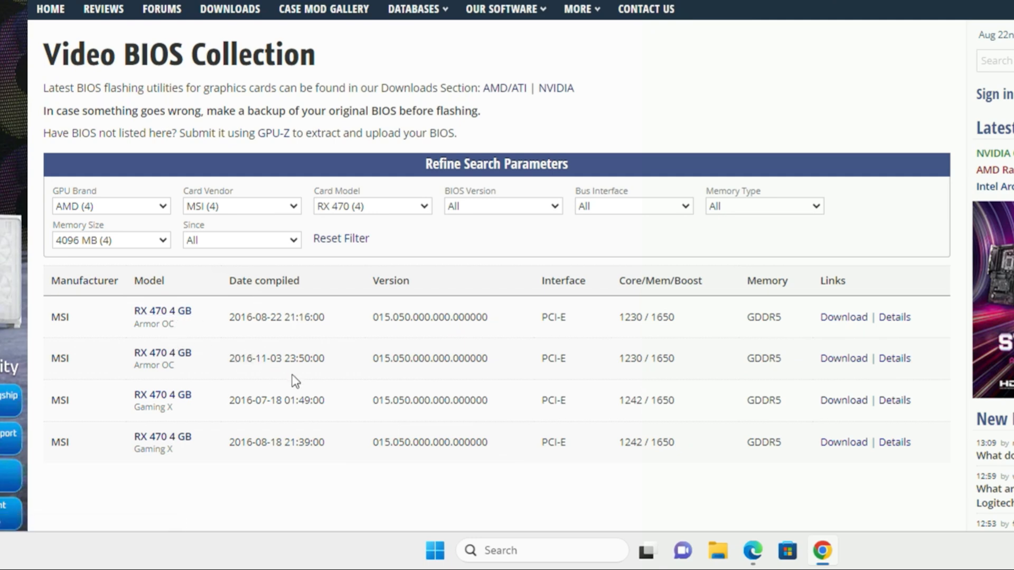
{"action": "mouse_move", "coordinate": [287, 375]}
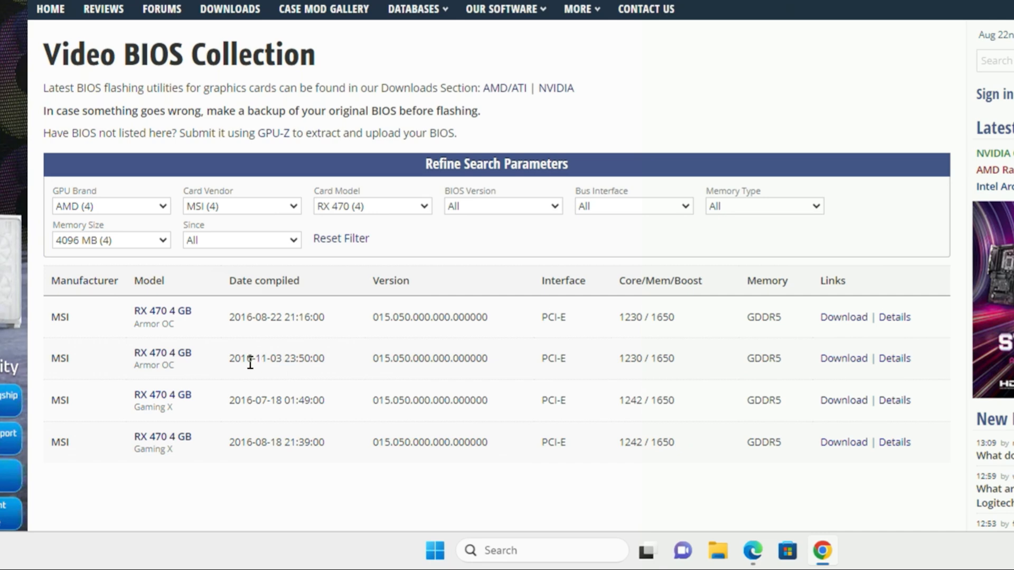
{"action": "mouse_move", "coordinate": [263, 374]}
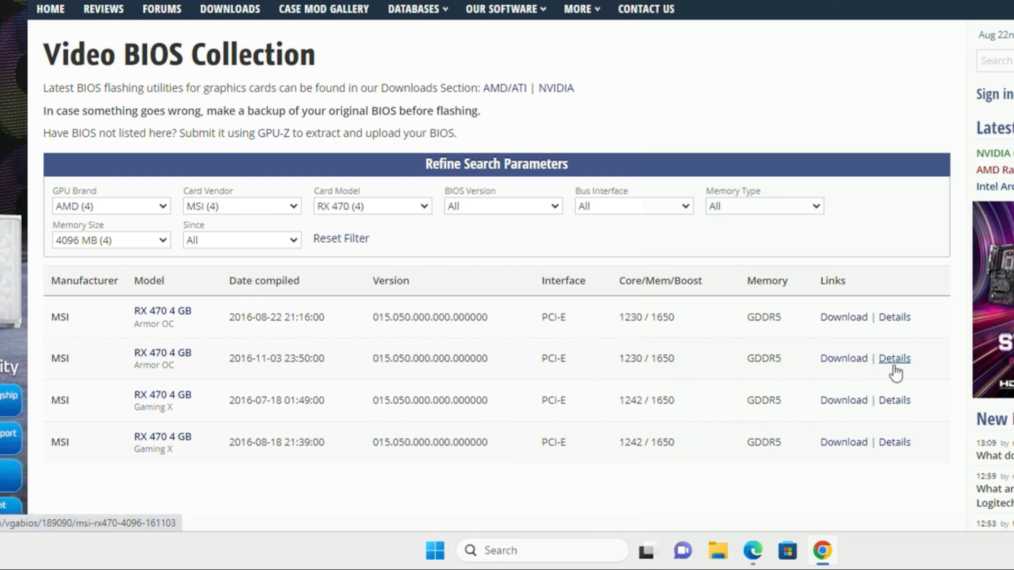
- Review the 2016-11-03 Armor OC BIOS details and follow the link to the AMDVbFlash download
{"action": "left_click", "coordinate": [894, 358]}
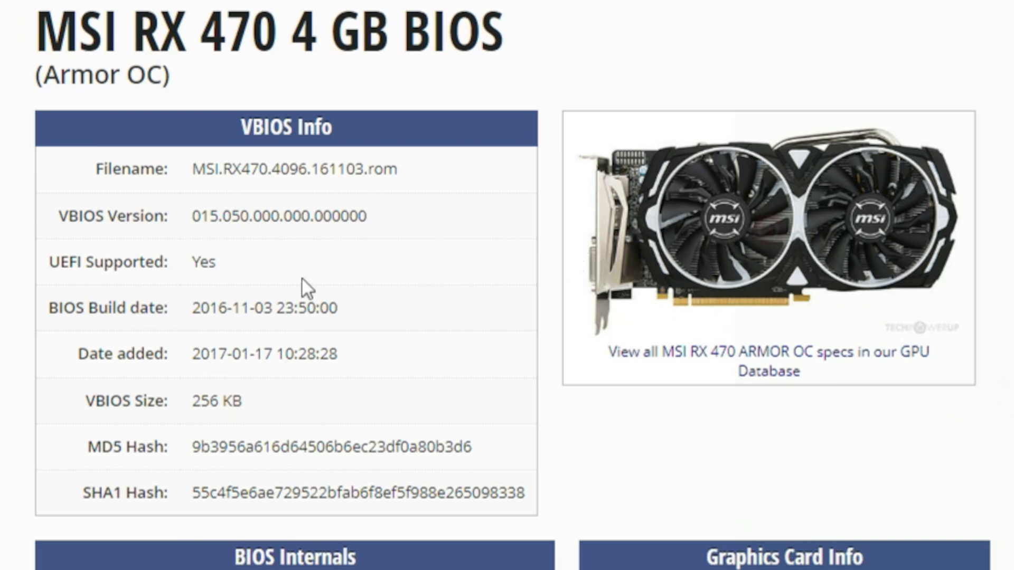
{"action": "mouse_move", "coordinate": [180, 295]}
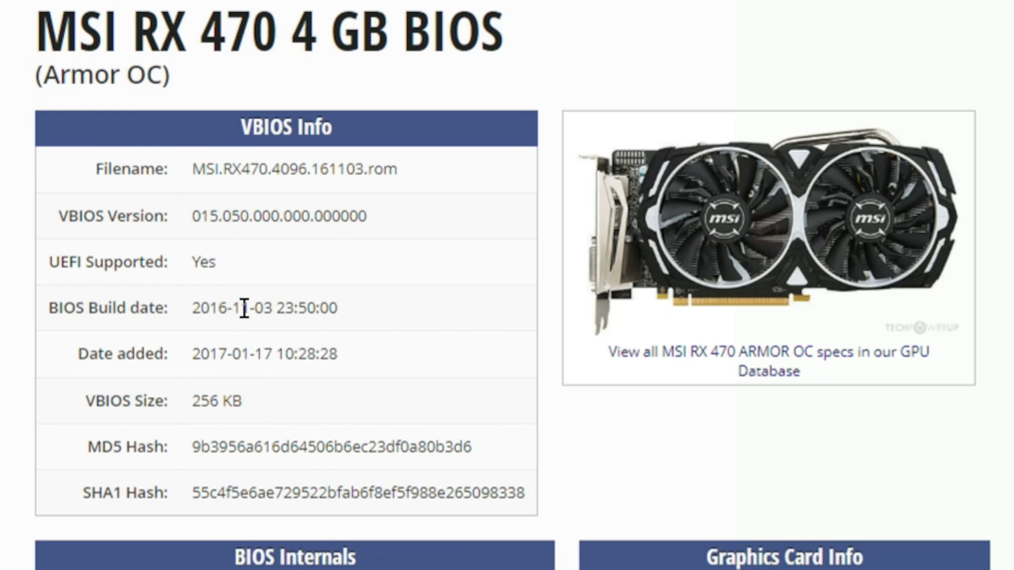
{"action": "scroll", "scroll_direction": "down", "scroll_amount": 3}
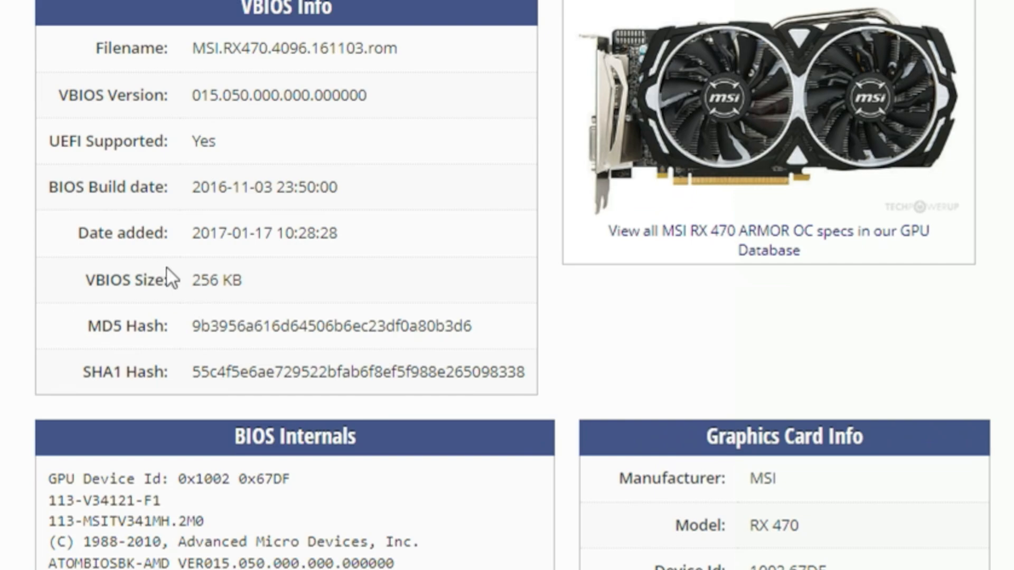
{"action": "scroll", "scroll_direction": "down", "scroll_amount": 3}
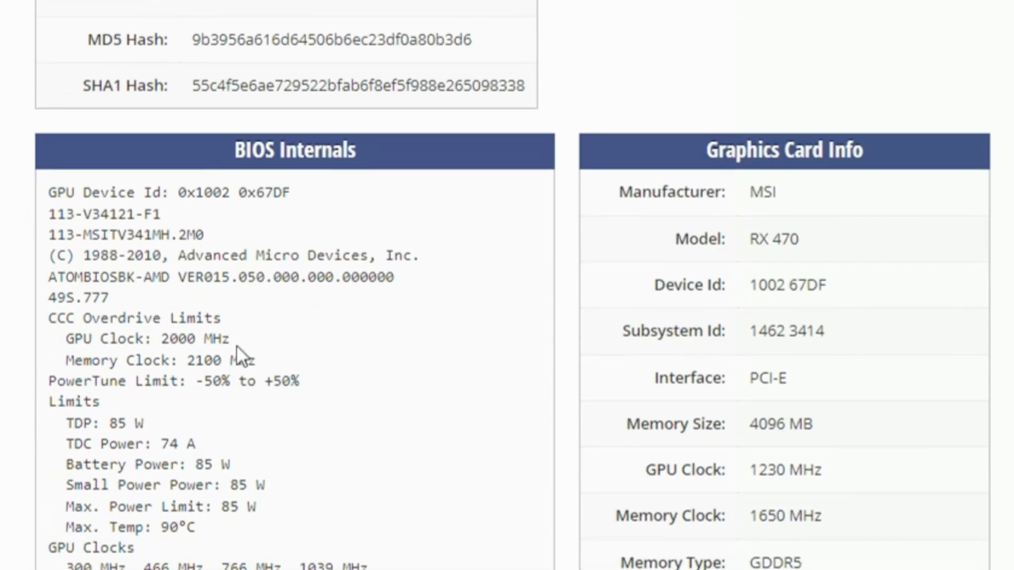
{"action": "scroll", "scroll_direction": "down", "scroll_amount": 3}
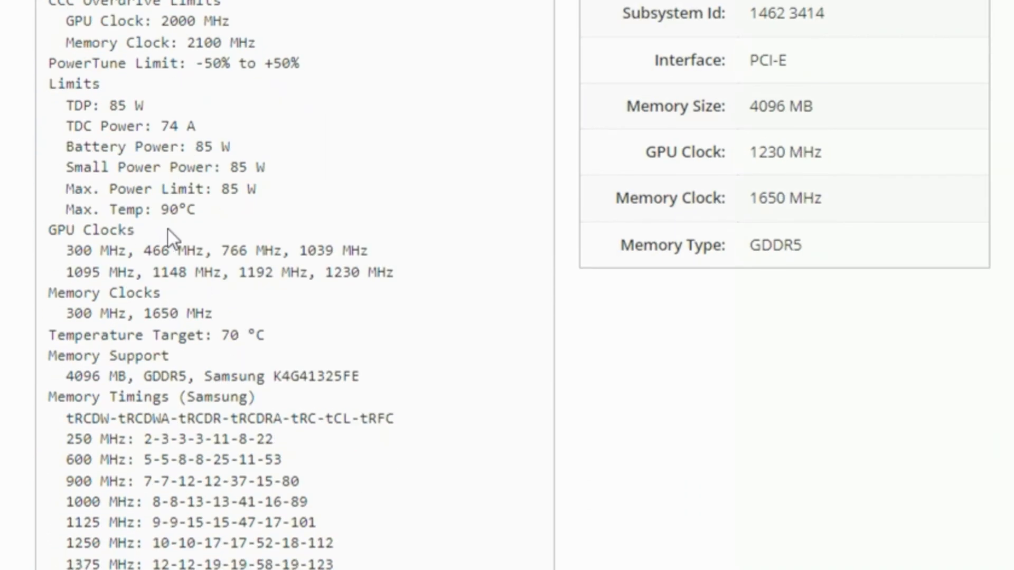
{"action": "scroll", "scroll_direction": "down", "scroll_amount": 3}
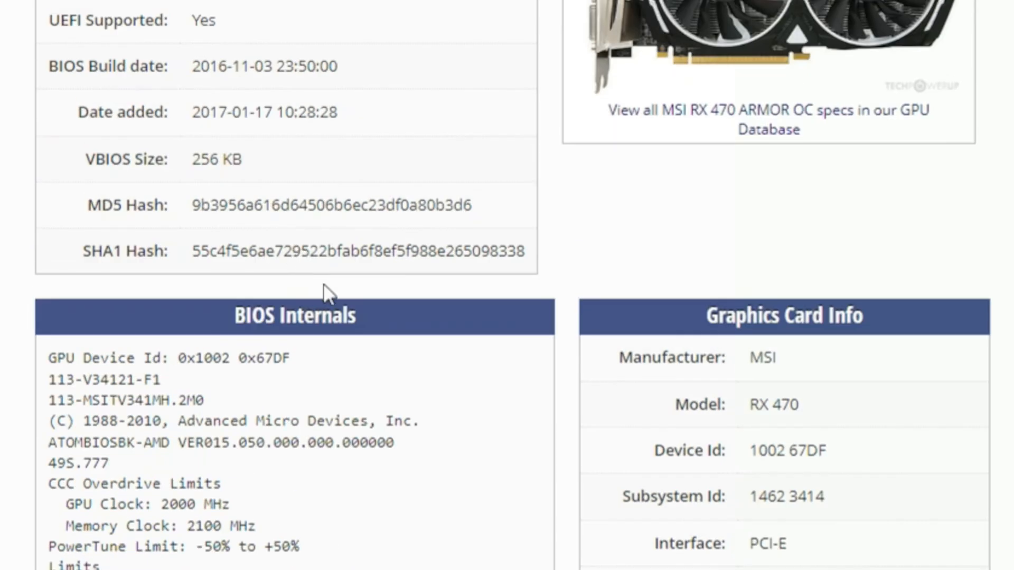
{"action": "scroll", "scroll_direction": "down", "scroll_amount": 3}
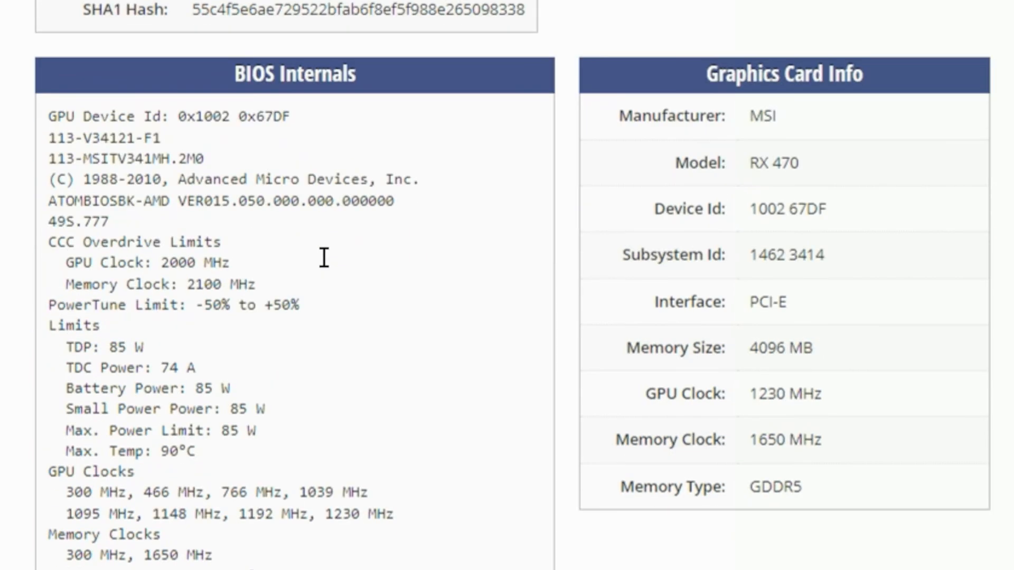
{"action": "left_click", "coordinate": [564, 398]}
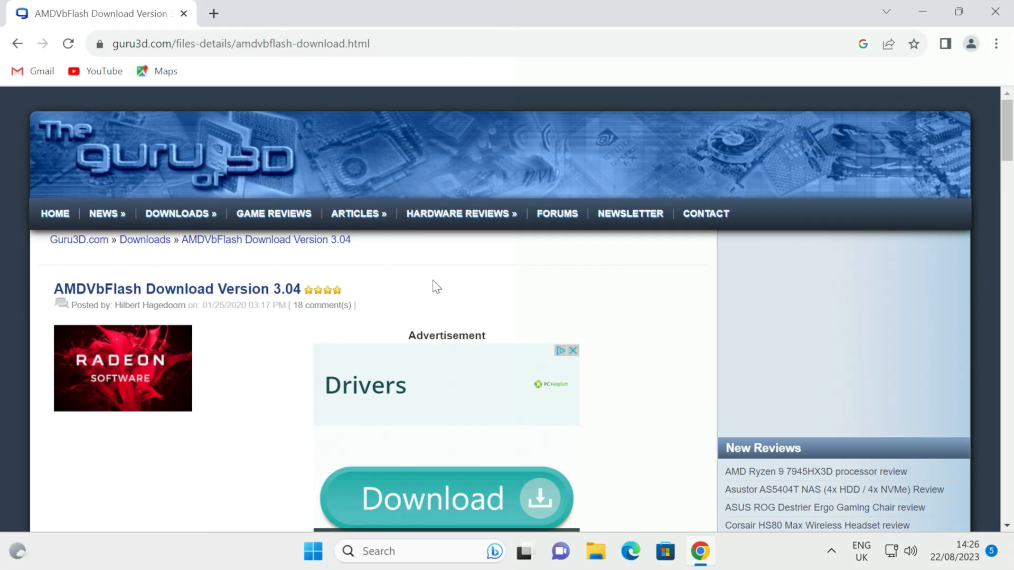
{"action": "mouse_move", "coordinate": [427, 288]}
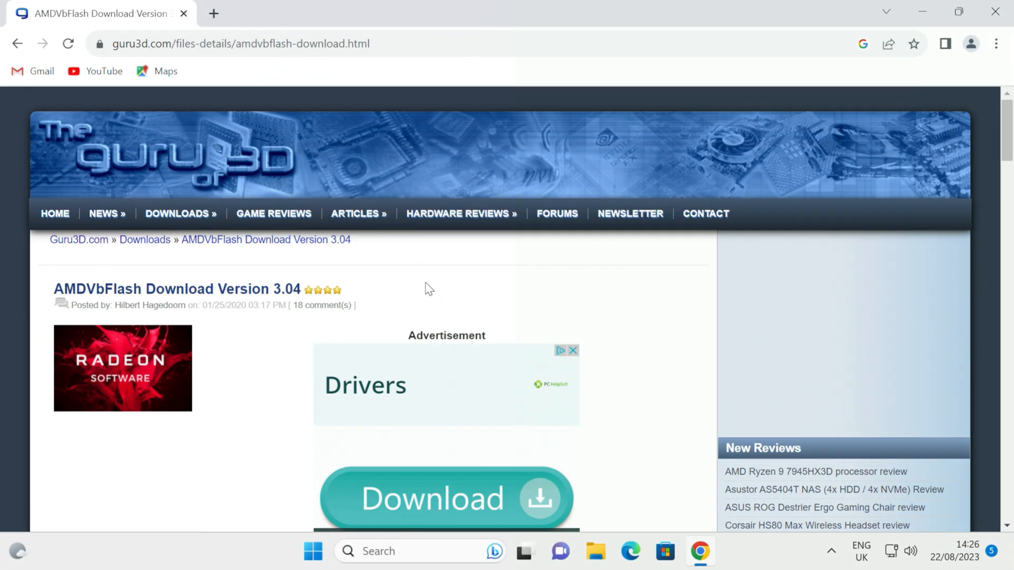
{"action": "mouse_move", "coordinate": [426, 272]}
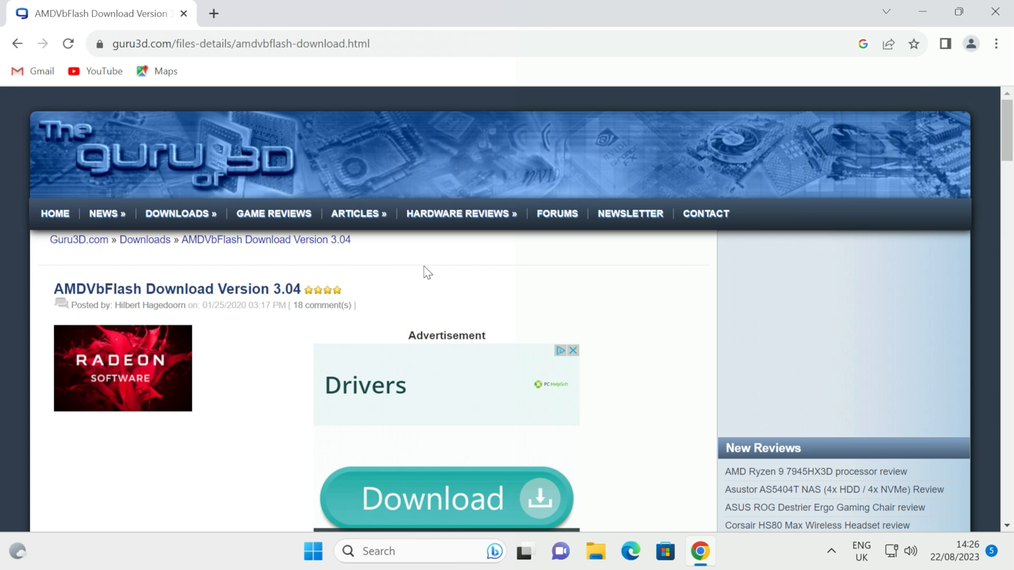
{"action": "mouse_move", "coordinate": [414, 265]}
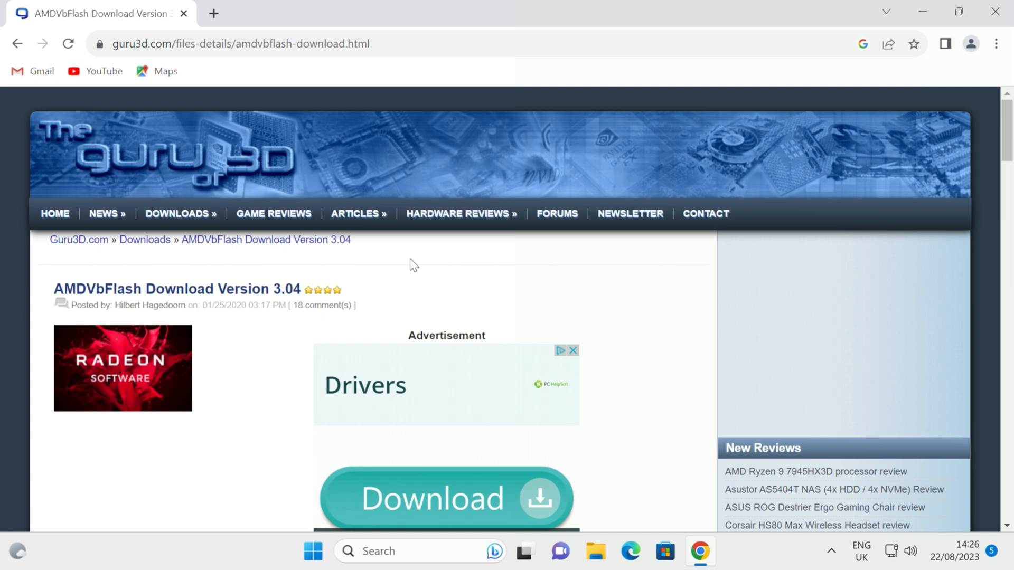
- Download the AMDVbFlash 3.04 zip from Guru3D and wait for it to finish
{"action": "scroll", "scroll_direction": "down", "scroll_amount": 3}
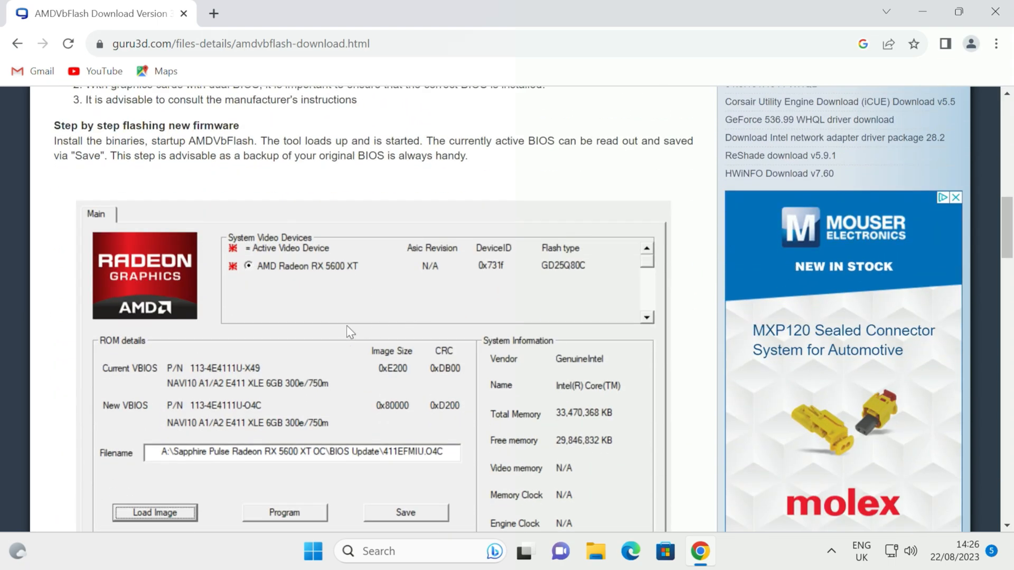
{"action": "scroll", "scroll_direction": "up", "scroll_amount": 3}
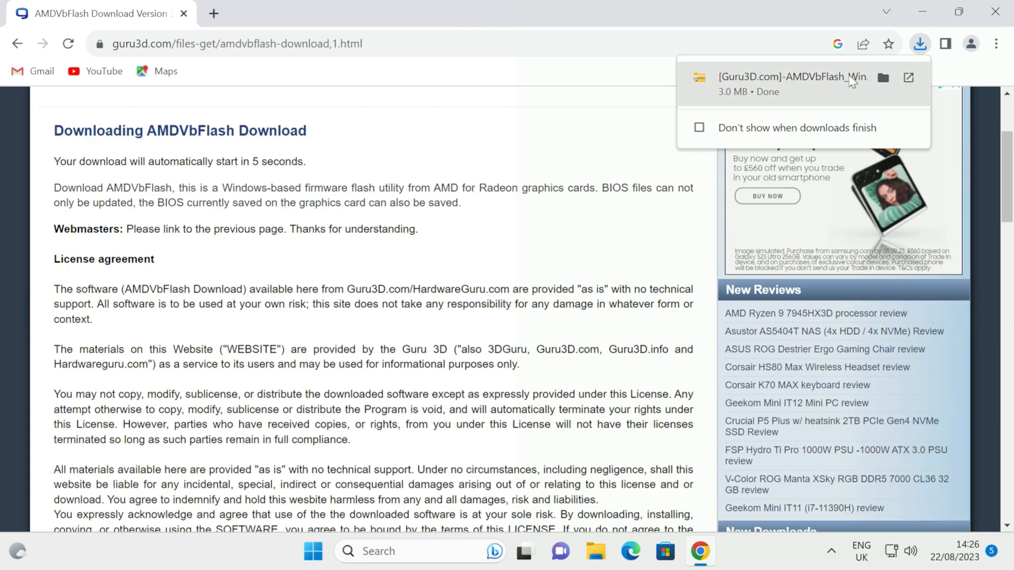
- Extract the AMDVbFlash zip into its suggested folder and select the AMDVbFlash_v3.04 installer
{"action": "left_click", "coordinate": [882, 77]}
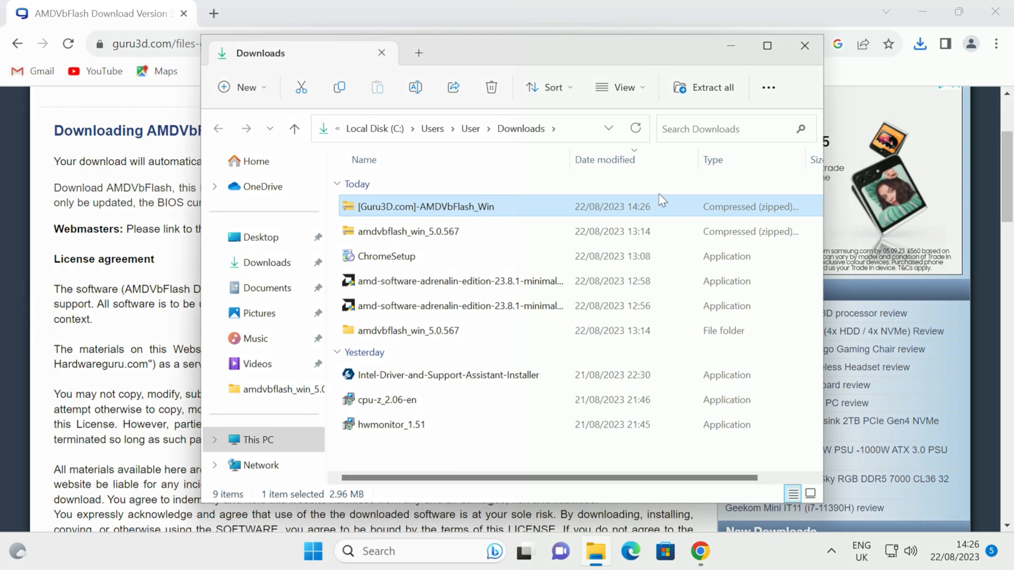
{"action": "right_click", "coordinate": [427, 206]}
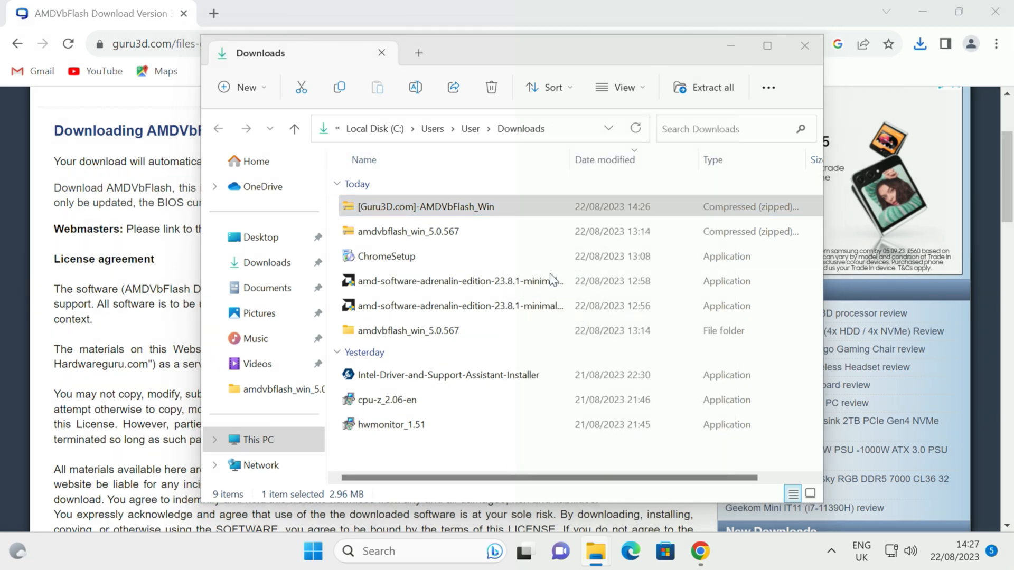
{"action": "left_click", "coordinate": [702, 86]}
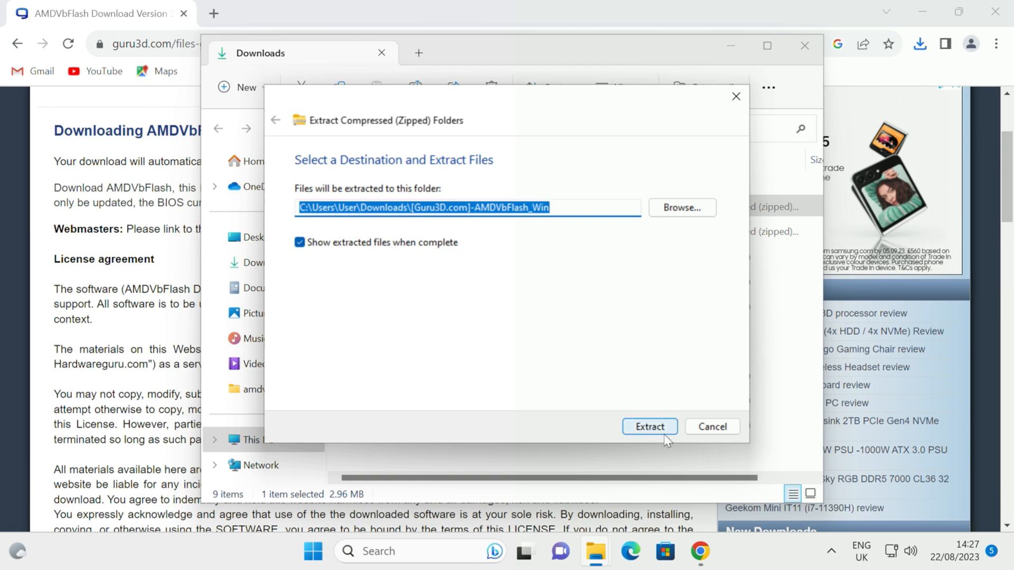
{"action": "left_click", "coordinate": [649, 426]}
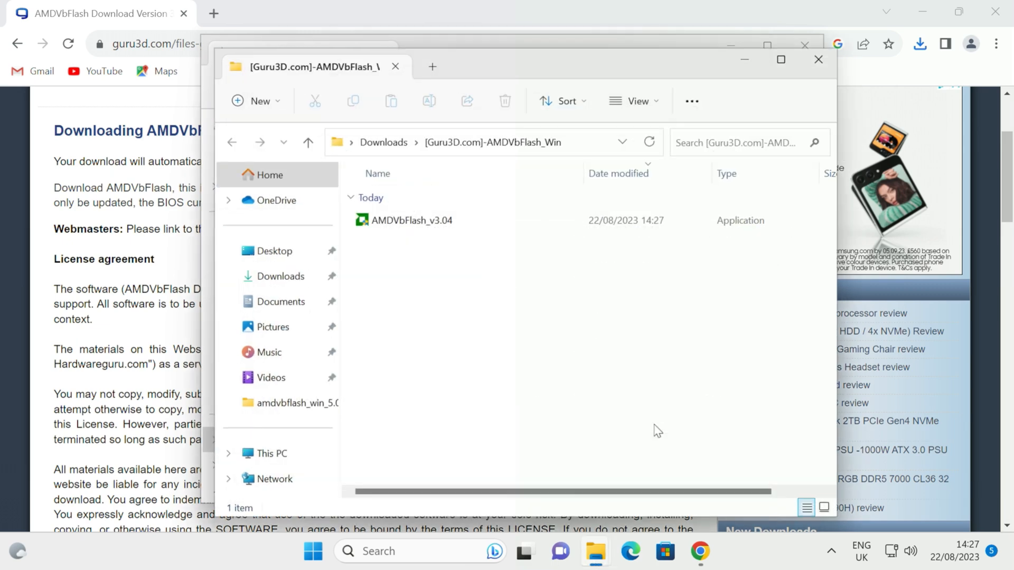
{"action": "left_click", "coordinate": [411, 220]}
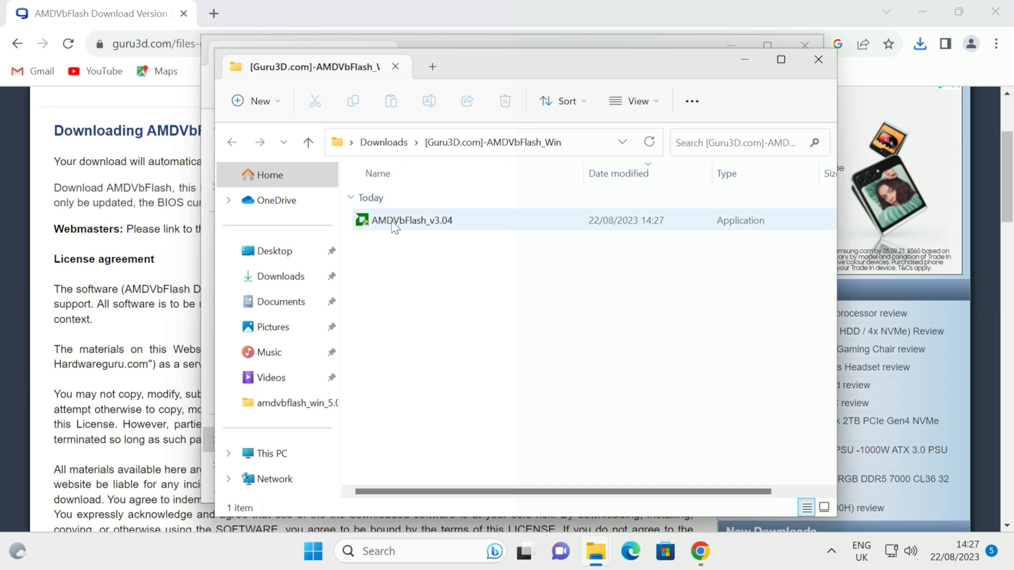
{"action": "right_click", "coordinate": [411, 219]}
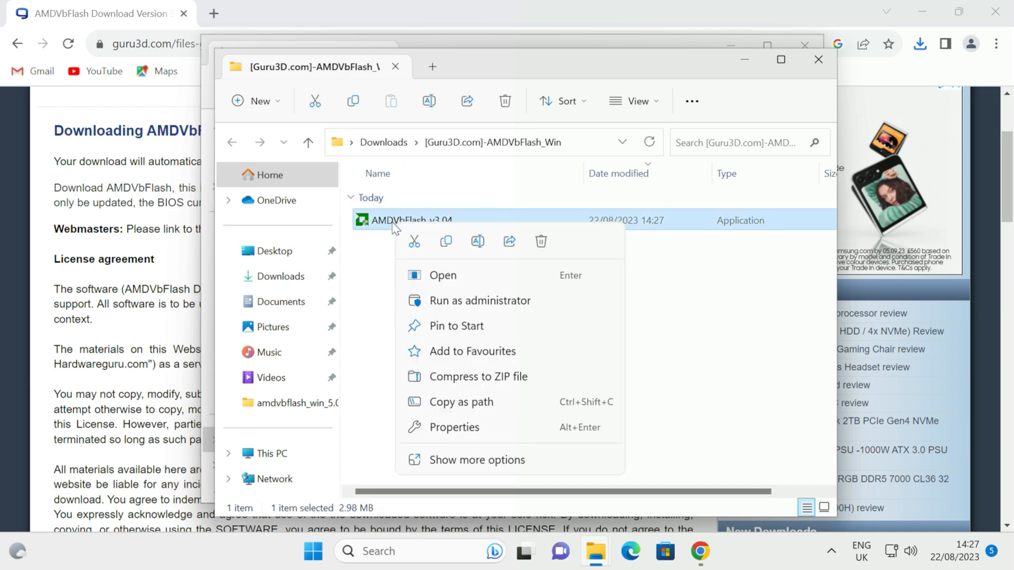
{"action": "mouse_move", "coordinate": [453, 305]}
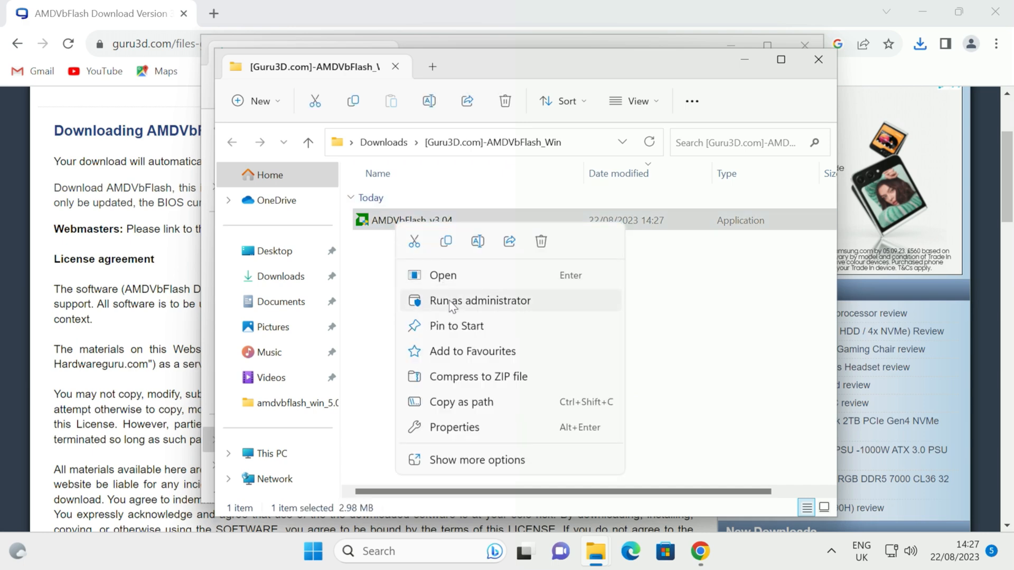
- Install AMDVbFlash v3.04 as administrator to the default Program Files location and open its folder
{"action": "left_click", "coordinate": [480, 300]}
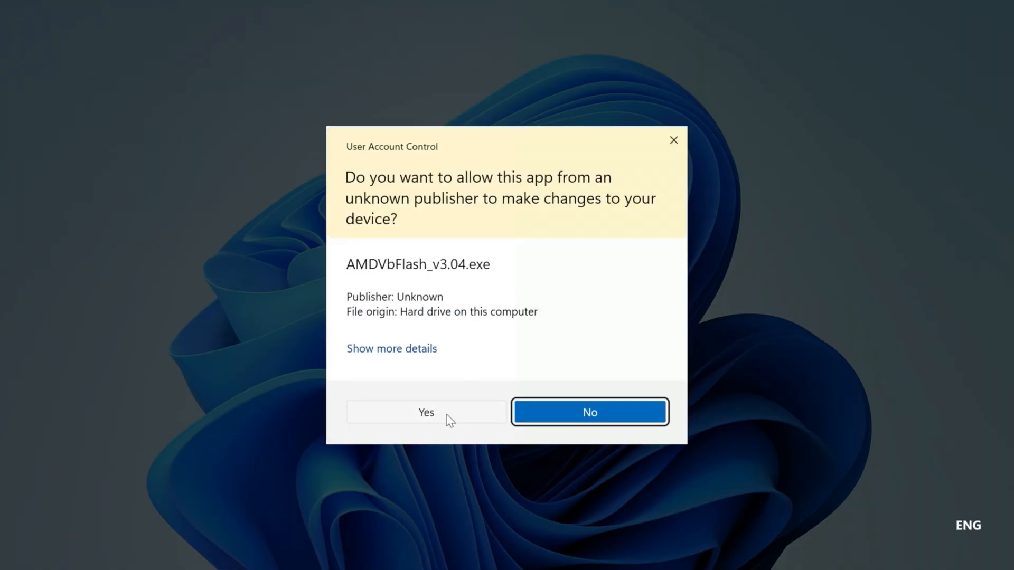
{"action": "left_click", "coordinate": [426, 412]}
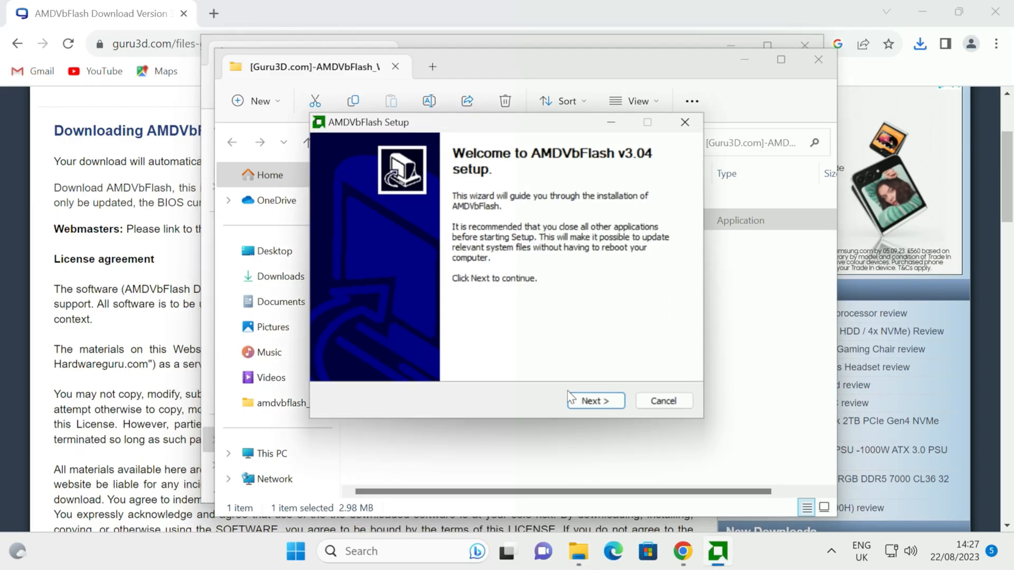
{"action": "left_click", "coordinate": [594, 400]}
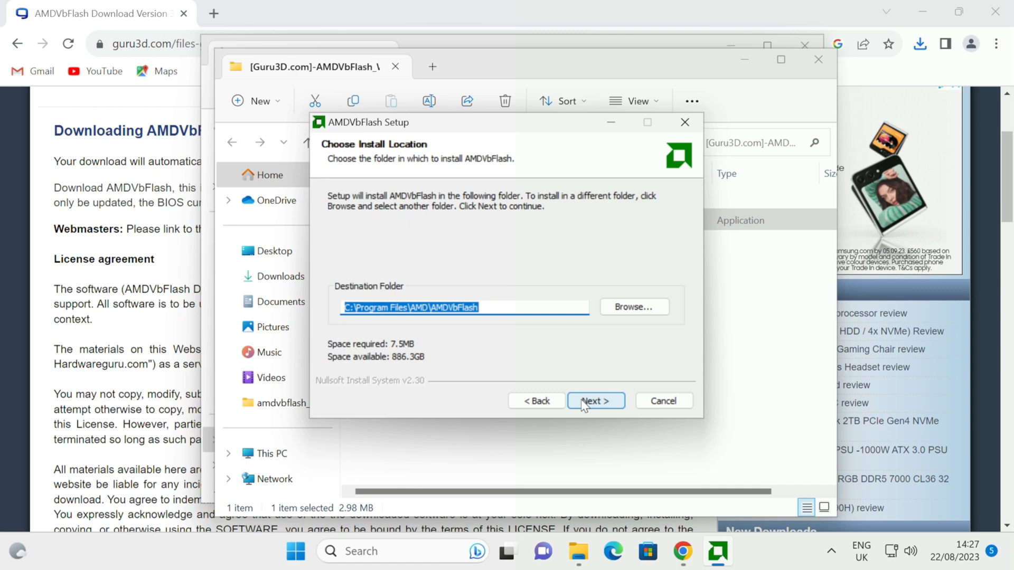
{"action": "left_click", "coordinate": [595, 400]}
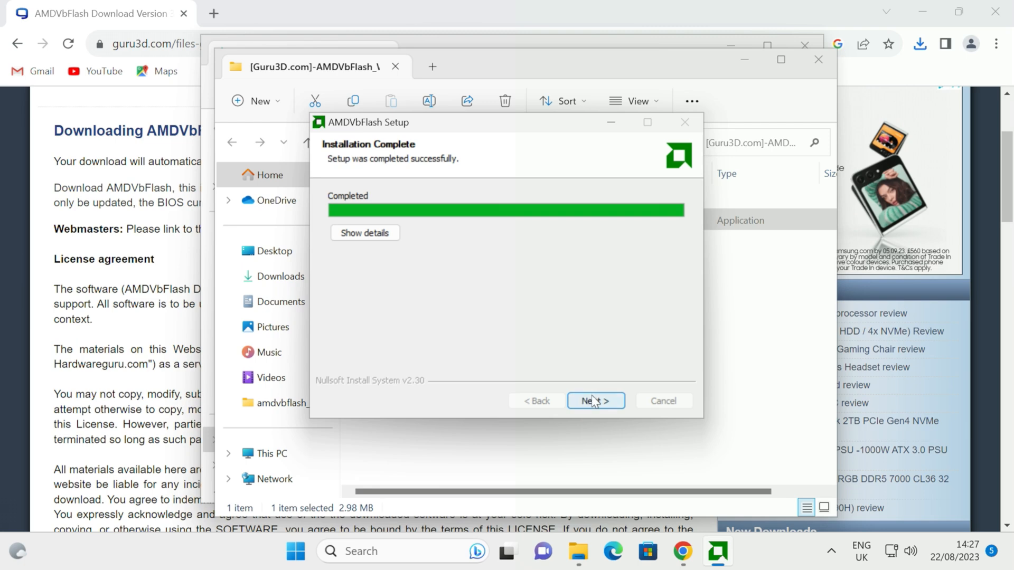
{"action": "left_click", "coordinate": [594, 401]}
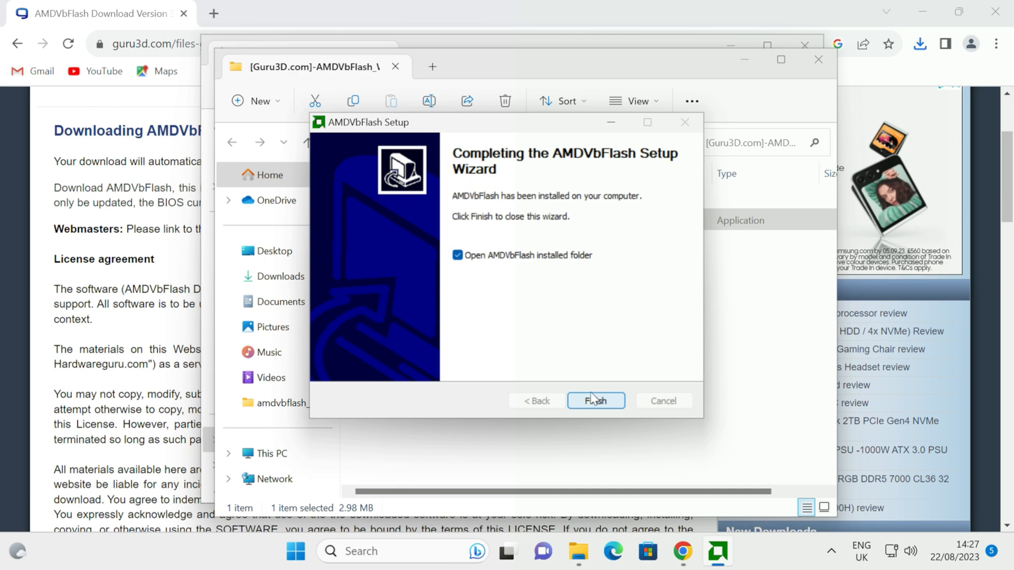
{"action": "left_click", "coordinate": [594, 400]}
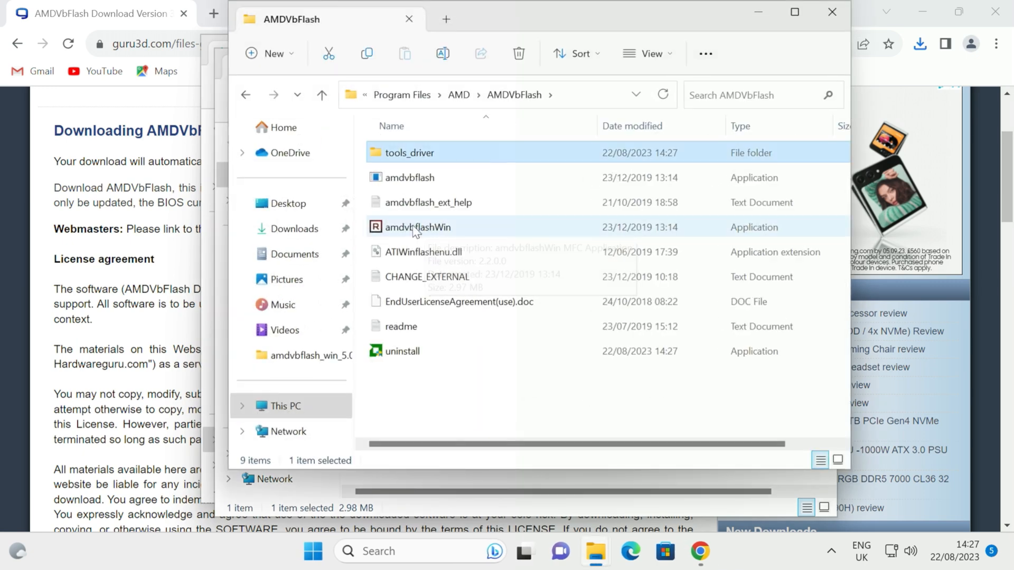
{"action": "mouse_move", "coordinate": [417, 227]}
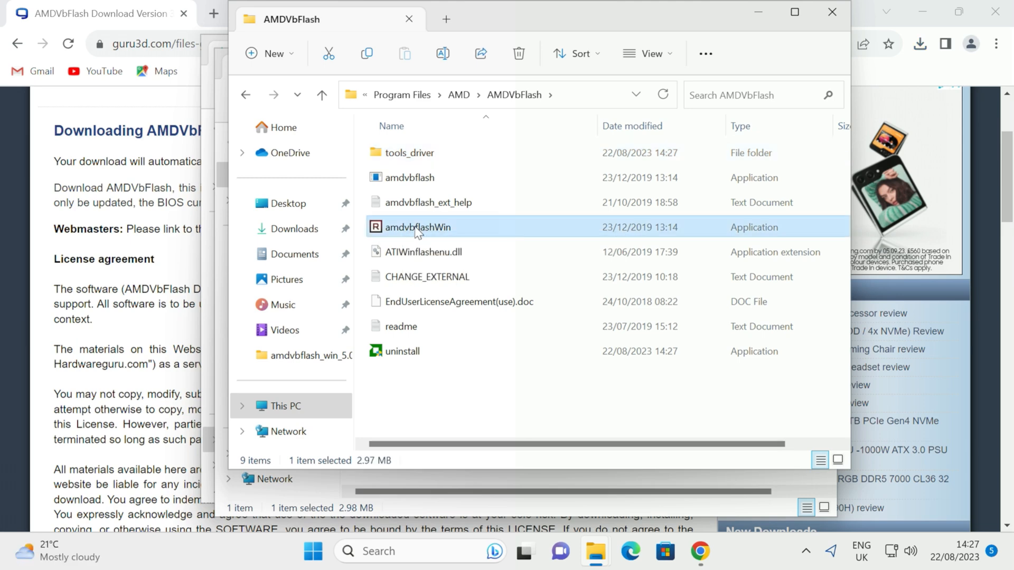
- Launch amdvbflashWin from the installed folder and approve the UAC prompt
{"action": "double_click", "coordinate": [416, 227]}
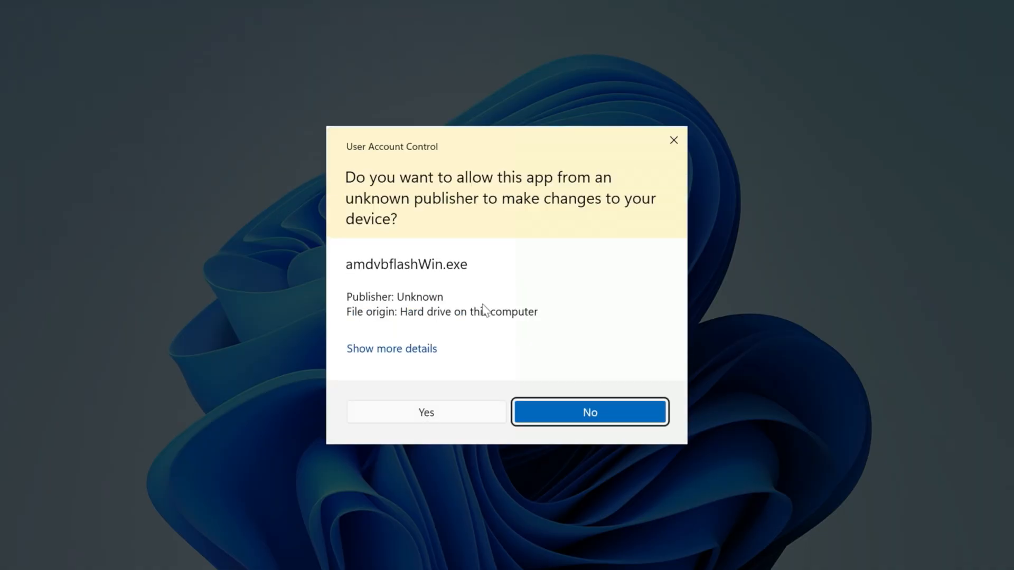
{"action": "left_click", "coordinate": [426, 412]}
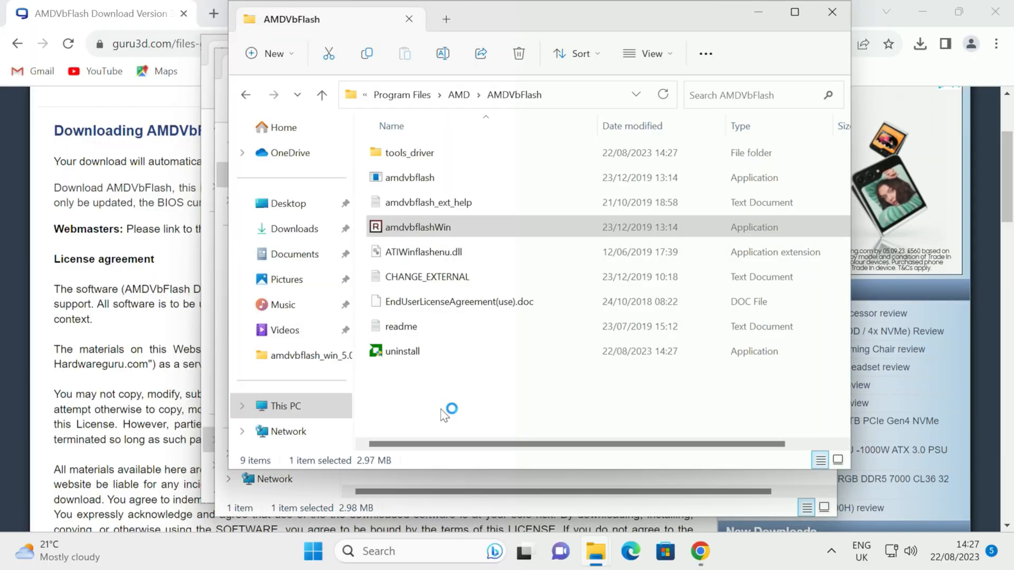
- Select the ATI Radeon Polaris10 card and start saving its current BIOS to a file
{"action": "double_click", "coordinate": [419, 227]}
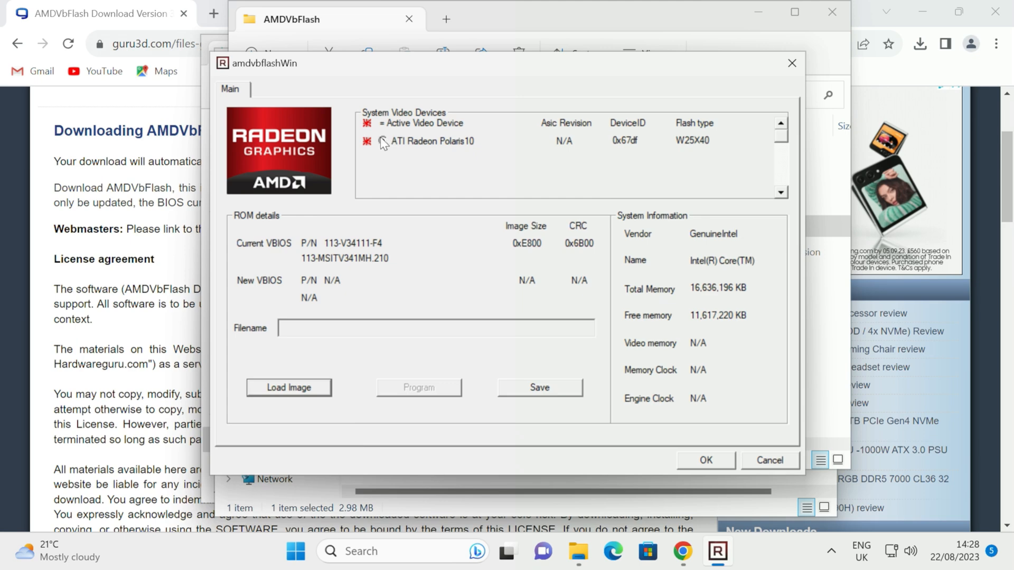
{"action": "left_click", "coordinate": [382, 141]}
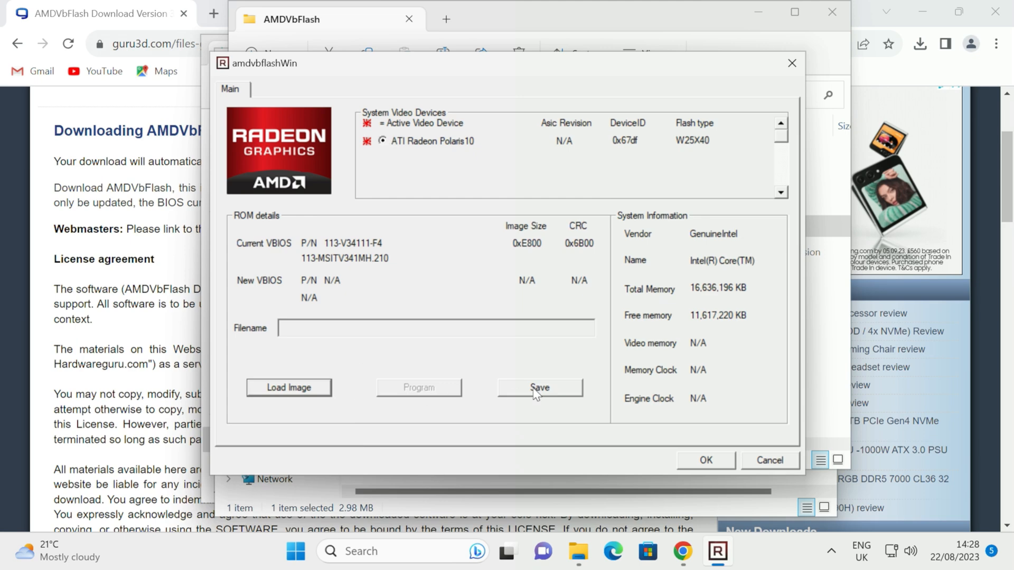
{"action": "left_click", "coordinate": [539, 387]}
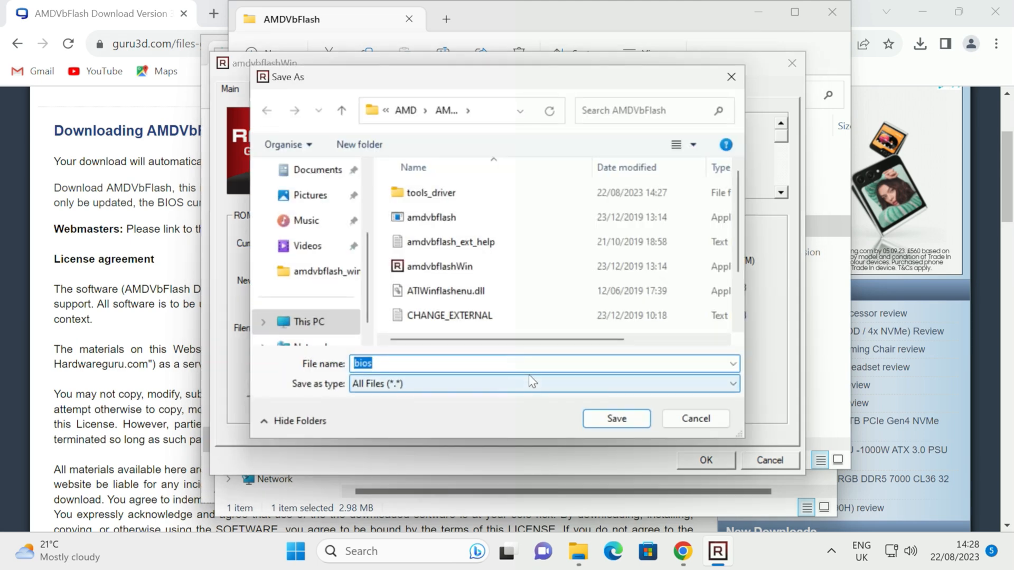
- Save the current BIOS as old.bios on the Desktop and acknowledge the ROM image saved message
{"action": "type", "text": "old."}
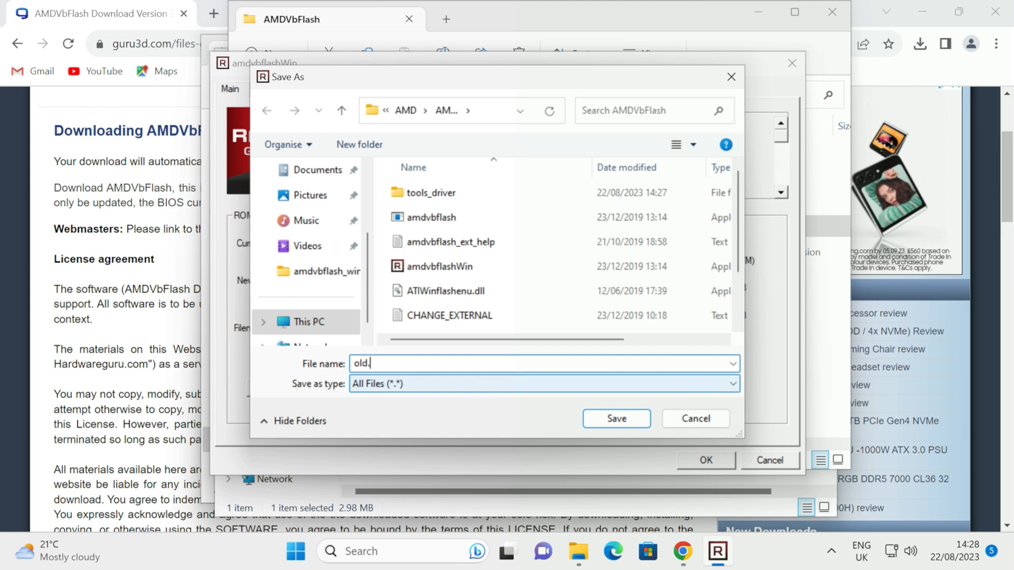
{"action": "type", "text": "bois"}
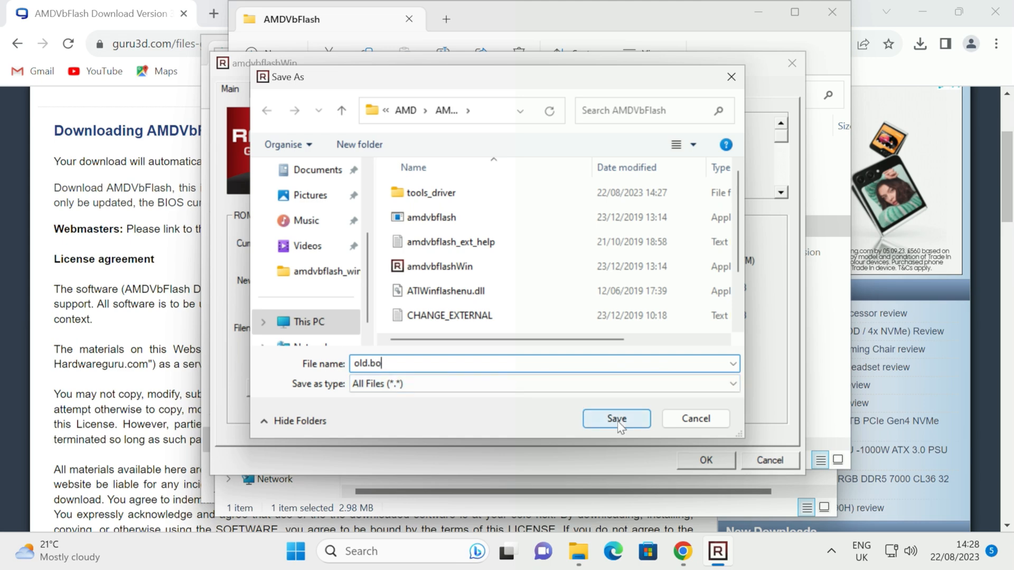
{"action": "type", "text": "ios"}
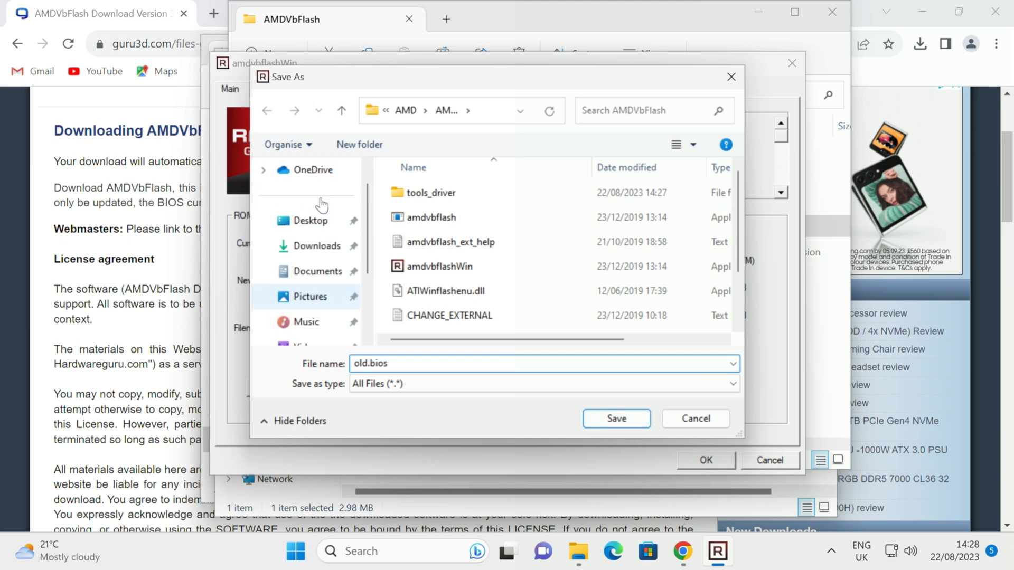
{"action": "left_click", "coordinate": [310, 220]}
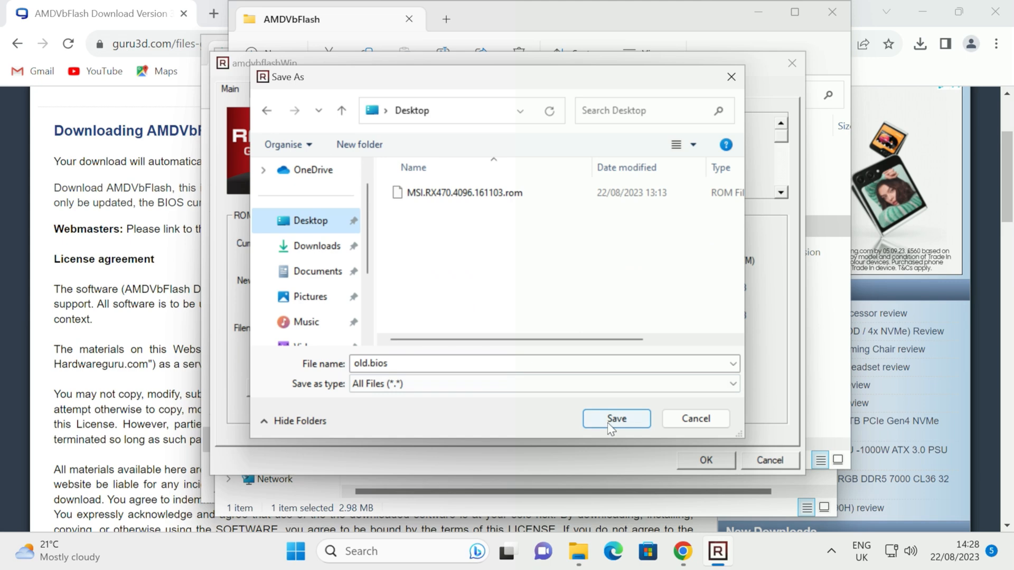
{"action": "left_click", "coordinate": [615, 418]}
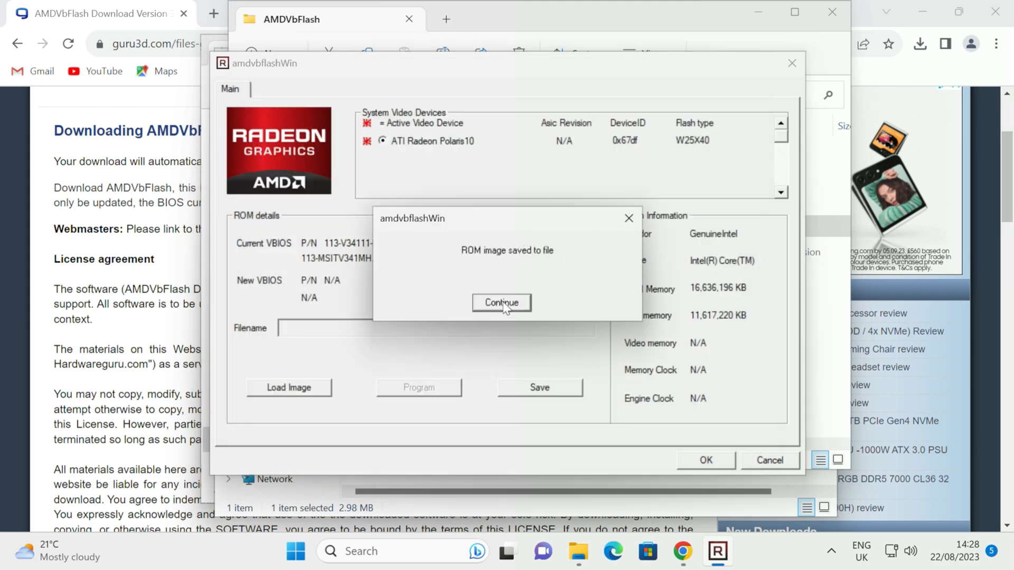
{"action": "left_click", "coordinate": [501, 303]}
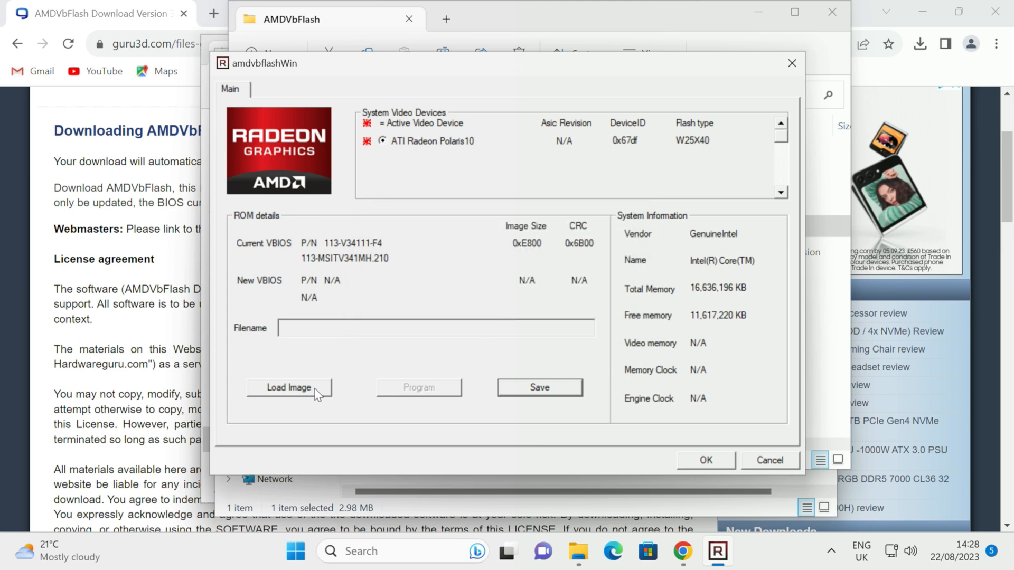
{"action": "mouse_move", "coordinate": [315, 393]}
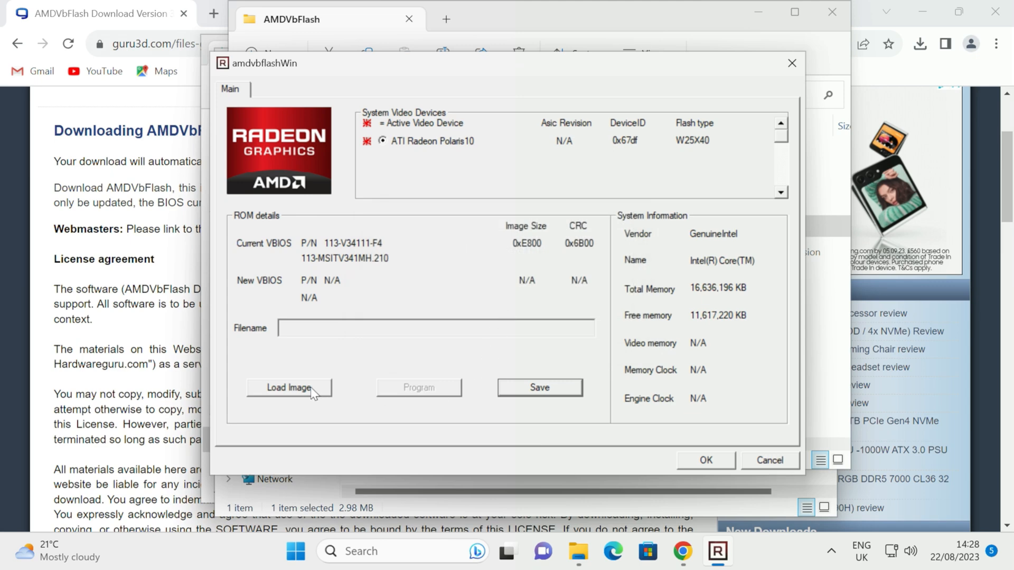
- Load MSI.RX470.4096.161103.rom from the Desktop as the new VBIOS image
{"action": "left_click", "coordinate": [288, 388]}
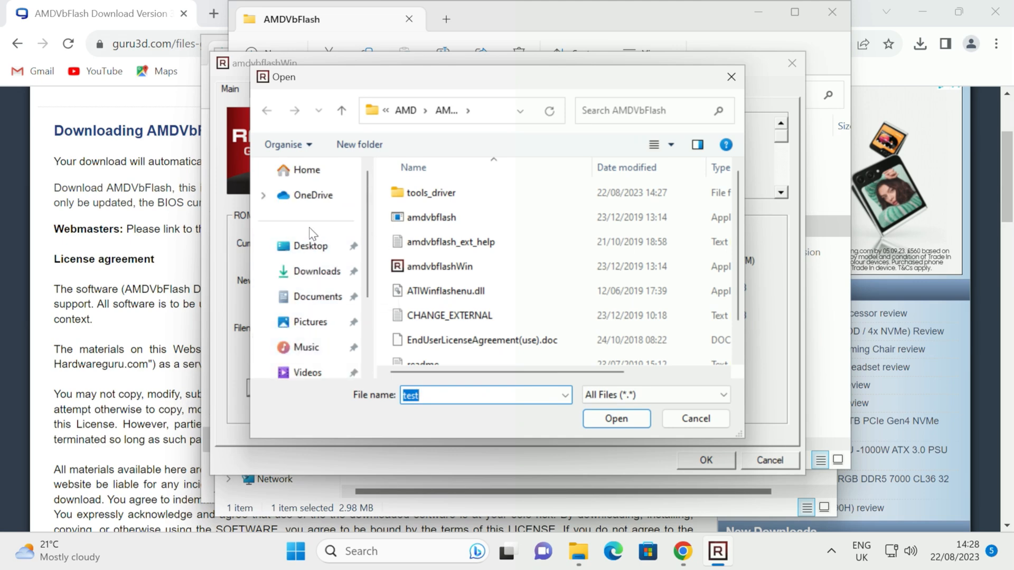
{"action": "left_click", "coordinate": [310, 247]}
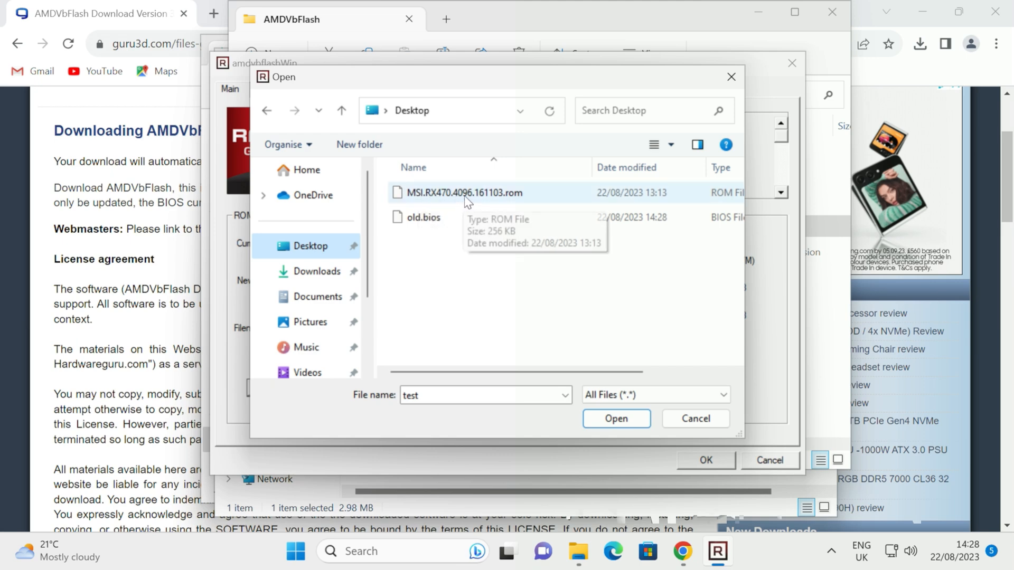
{"action": "left_click", "coordinate": [465, 192]}
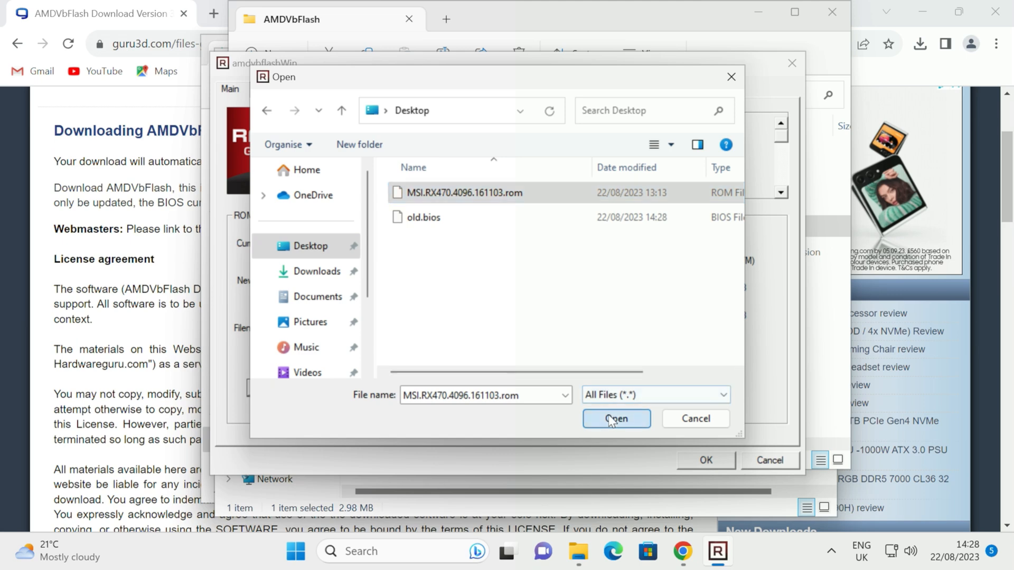
{"action": "left_click", "coordinate": [616, 418]}
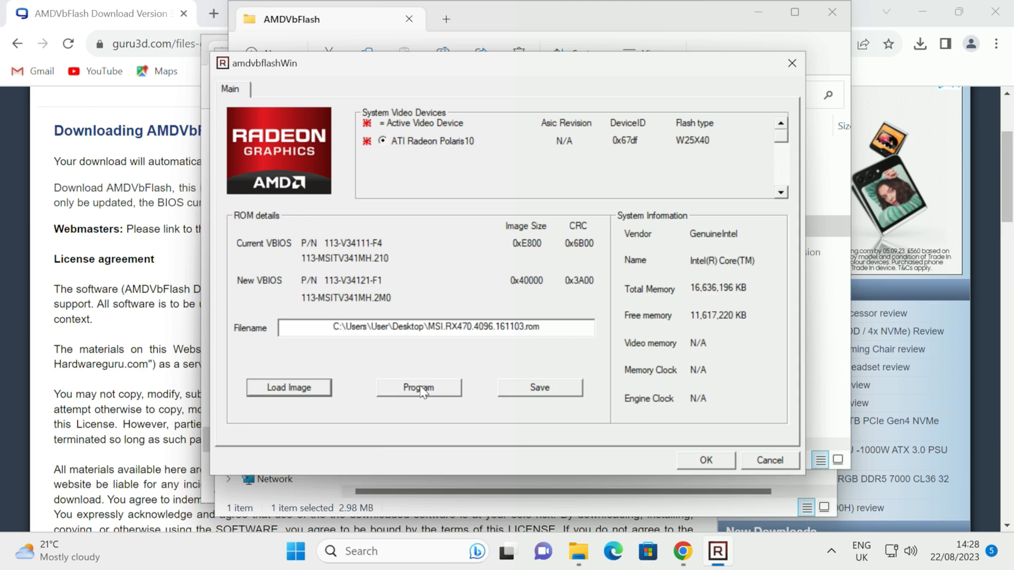
- Program the MSI VBIOS onto the card, acknowledge success and accept the system reboot
{"action": "left_click", "coordinate": [418, 388]}
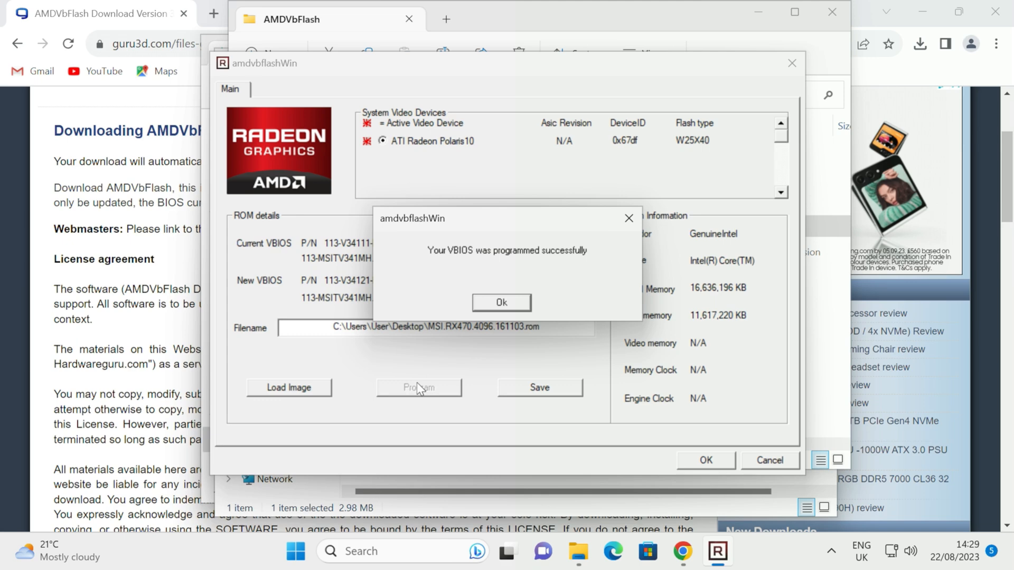
{"action": "mouse_move", "coordinate": [478, 299]}
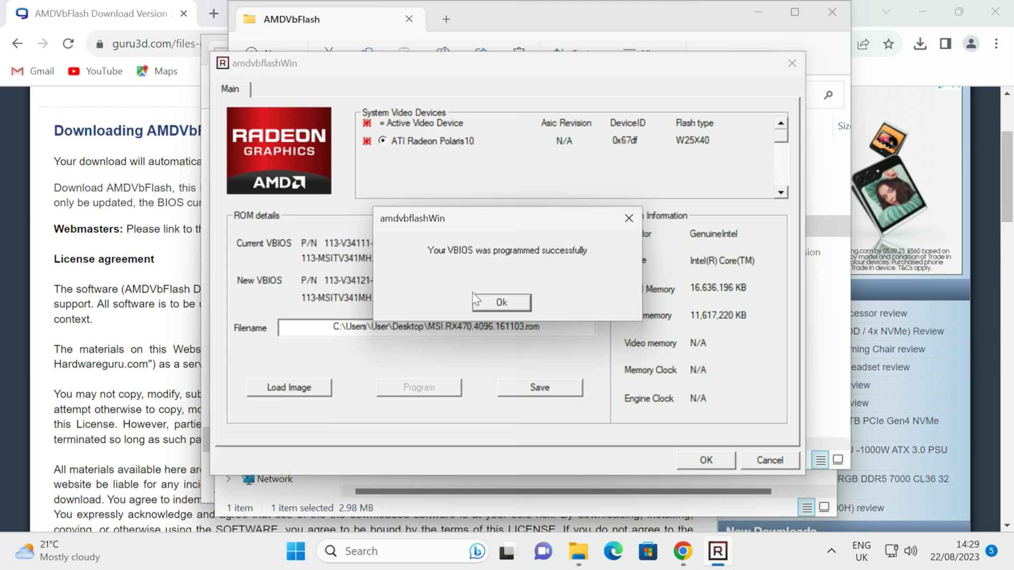
{"action": "left_click", "coordinate": [500, 302]}
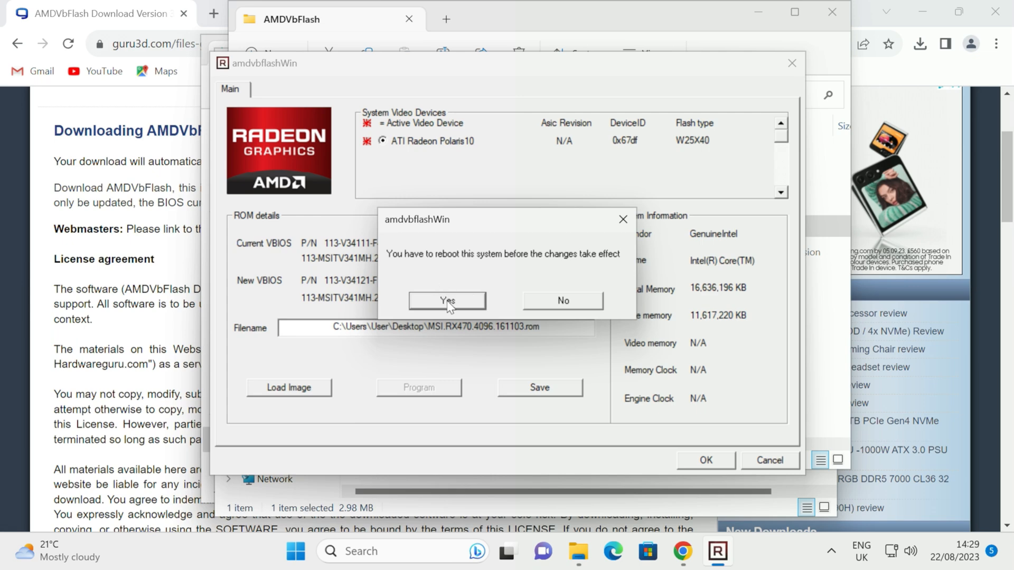
{"action": "left_click", "coordinate": [446, 301]}
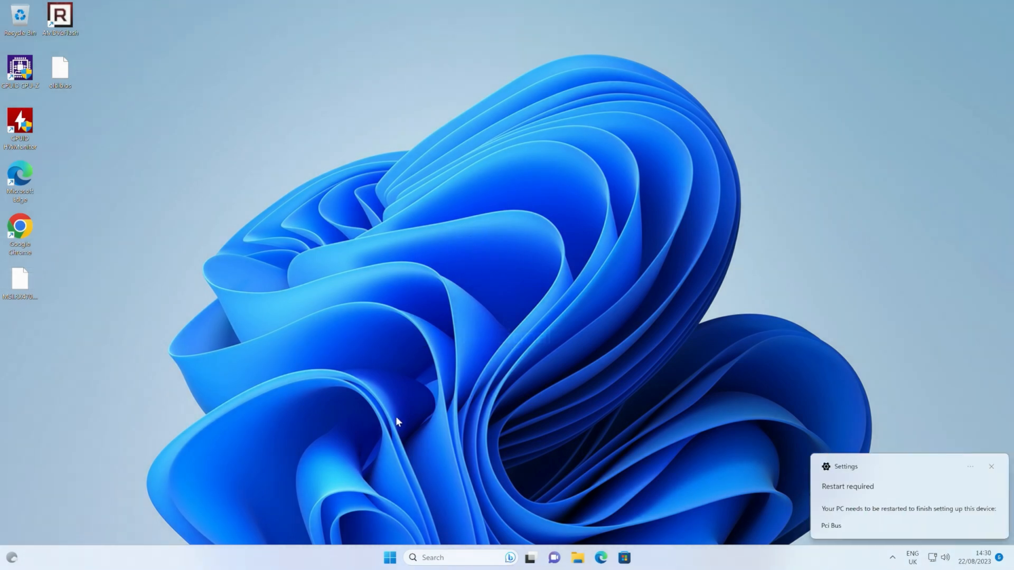
{"action": "mouse_move", "coordinate": [411, 484]}
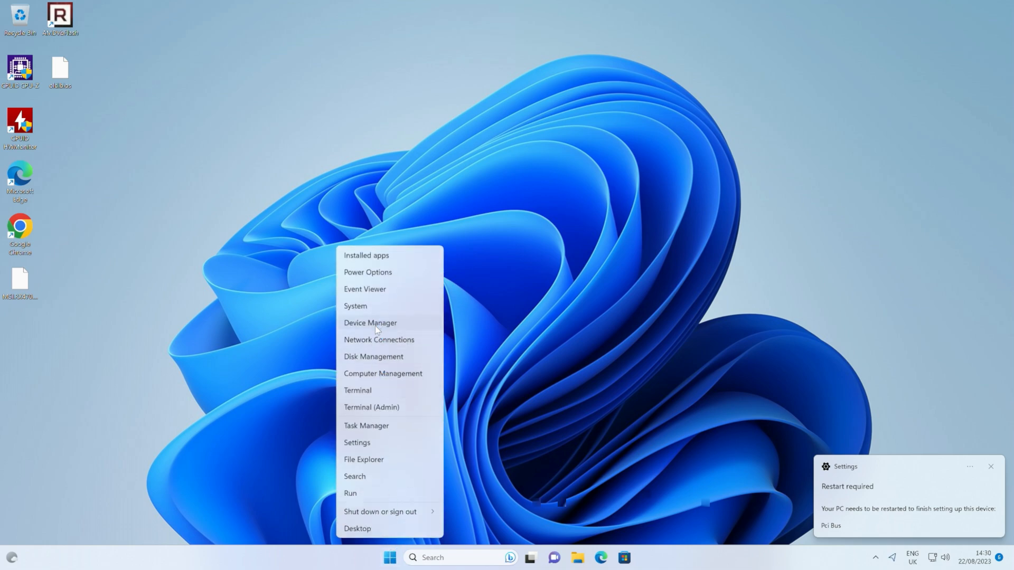
- Check Display adaptors lists Intel UHD 630 and Radeon RX 470, then close Device Manager
{"action": "left_click", "coordinate": [370, 323]}
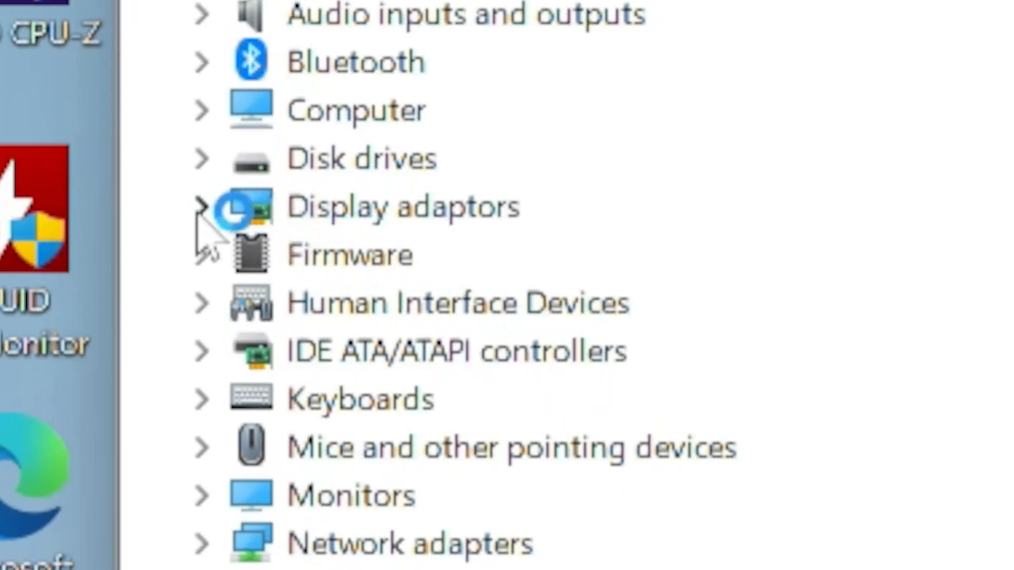
{"action": "left_click", "coordinate": [201, 206]}
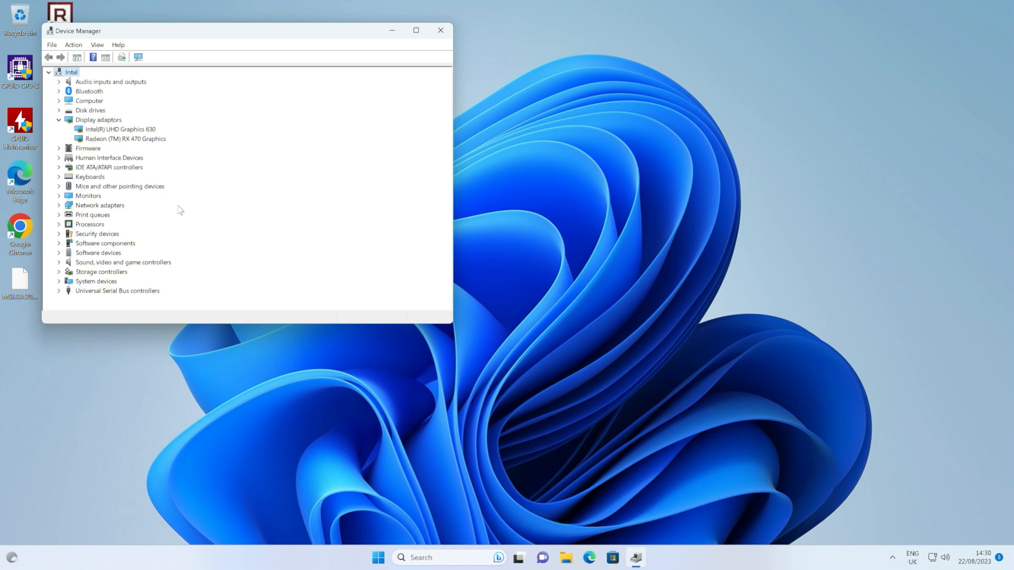
{"action": "mouse_move", "coordinate": [91, 136]}
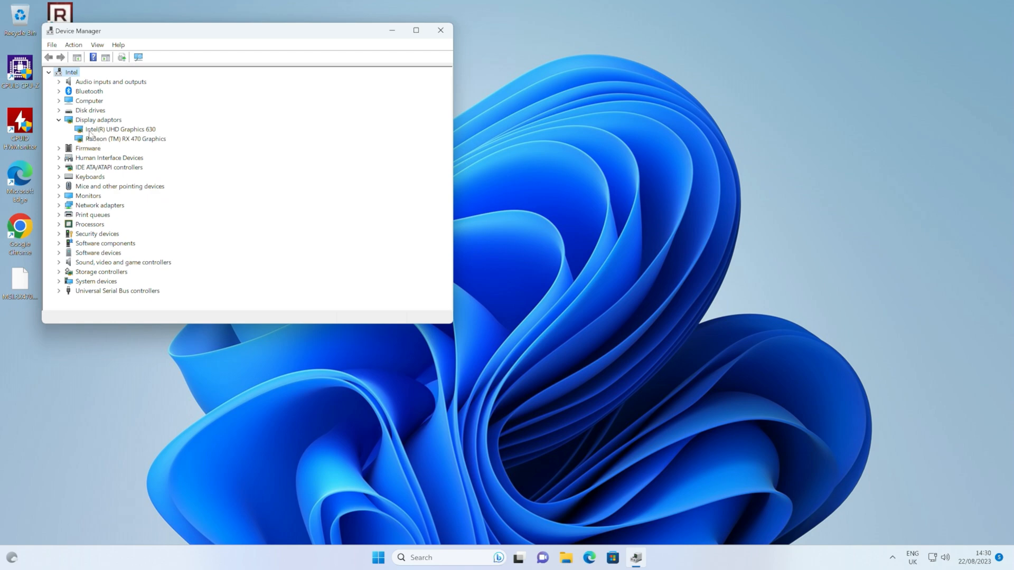
{"action": "left_click", "coordinate": [58, 119]}
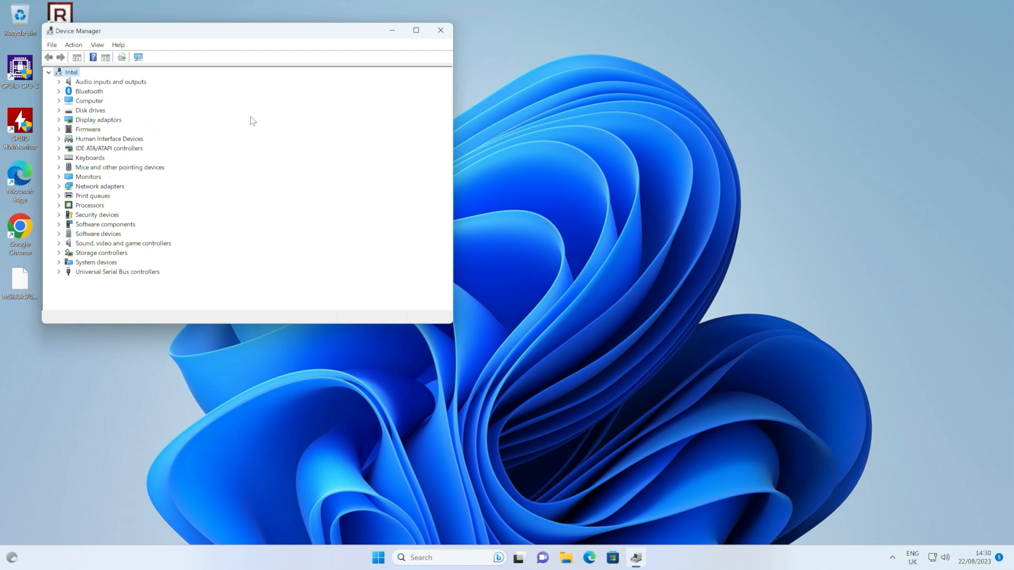
{"action": "left_click", "coordinate": [441, 31]}
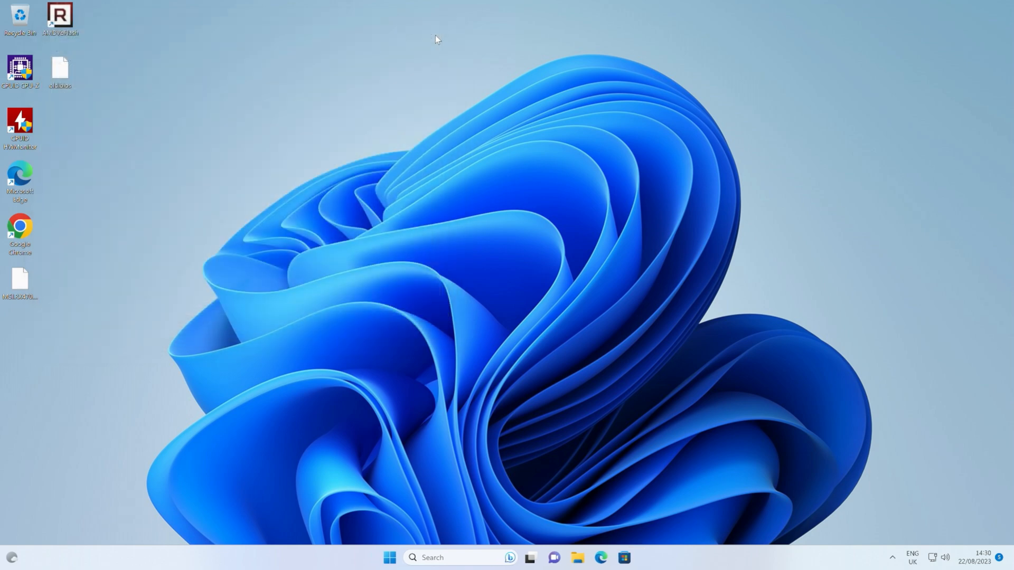
{"action": "mouse_move", "coordinate": [498, 200]}
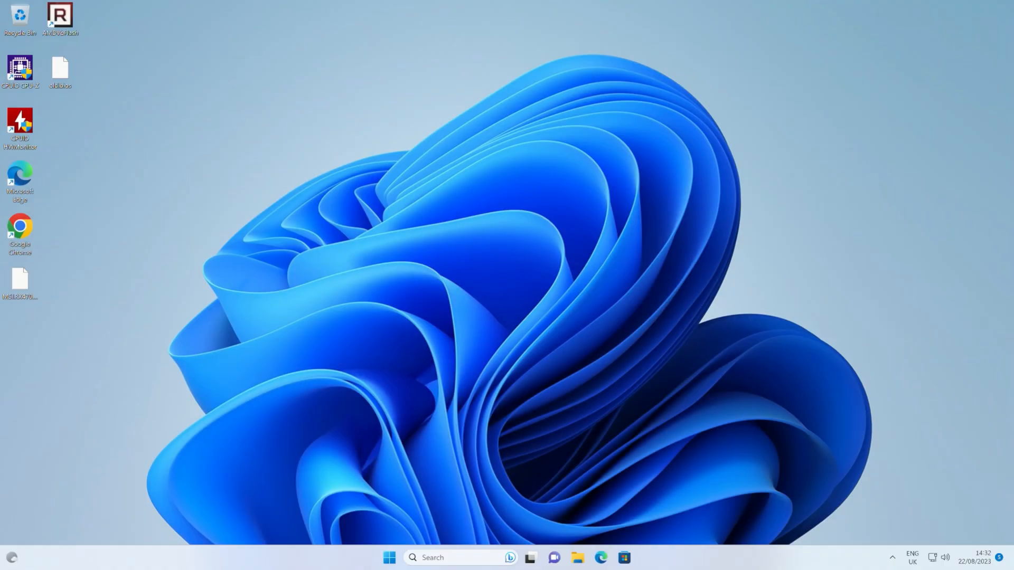
{"action": "mouse_move", "coordinate": [487, 294]}
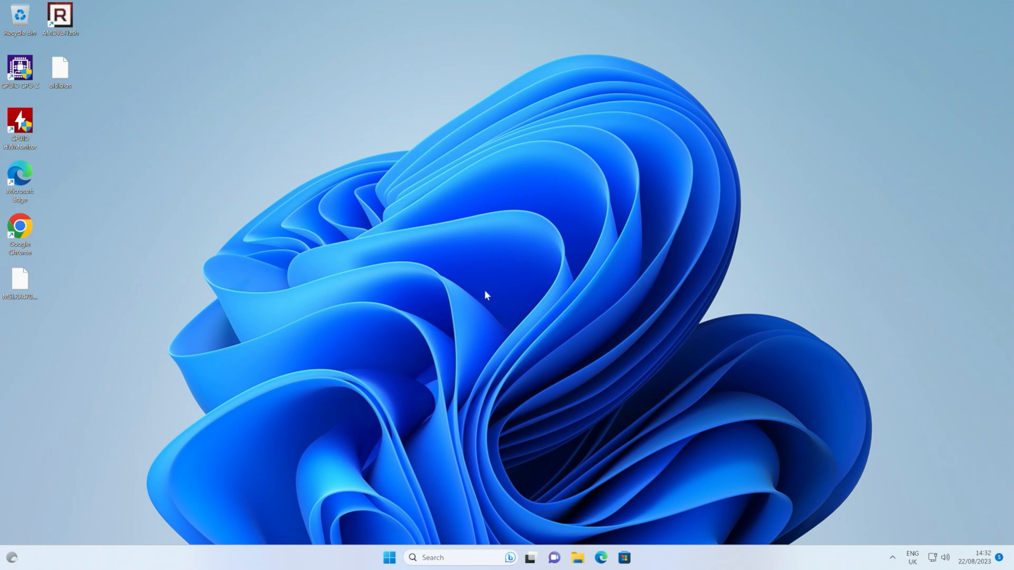
{"action": "mouse_move", "coordinate": [378, 269]}
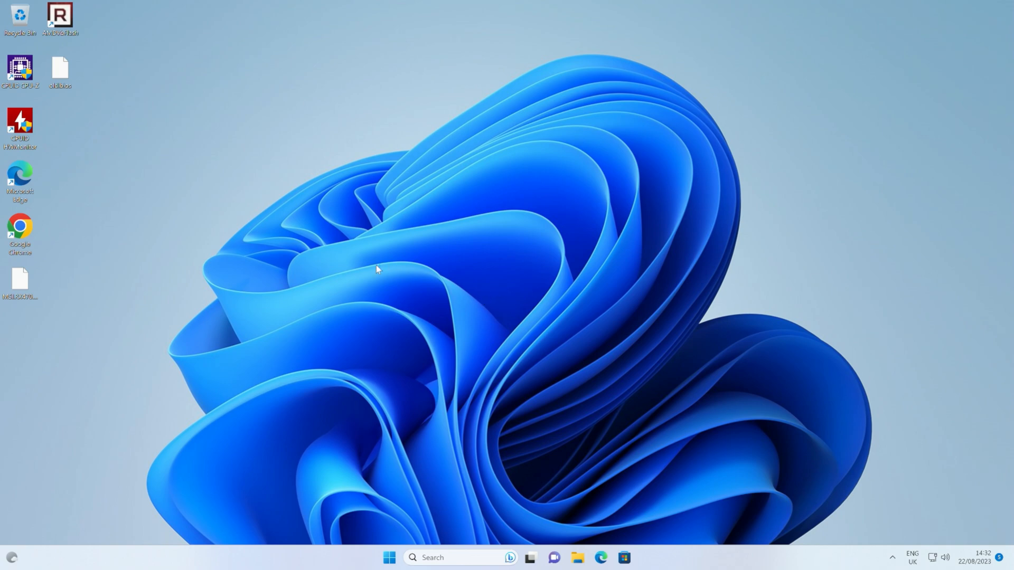
- Launch AMD Software from the desktop menu and start with the Standard profile to reach Home
{"action": "right_click", "coordinate": [377, 269]}
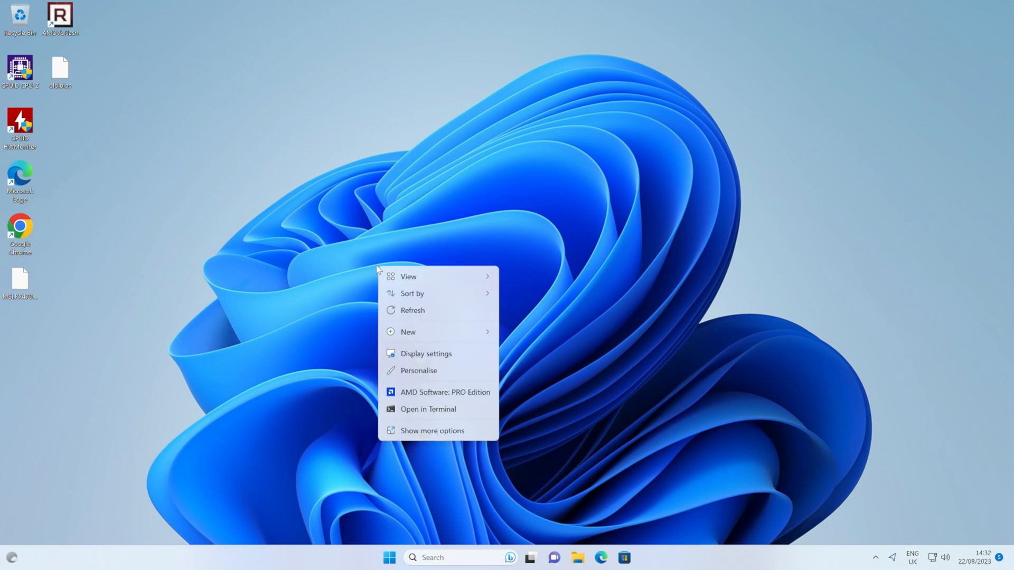
{"action": "mouse_move", "coordinate": [423, 398]}
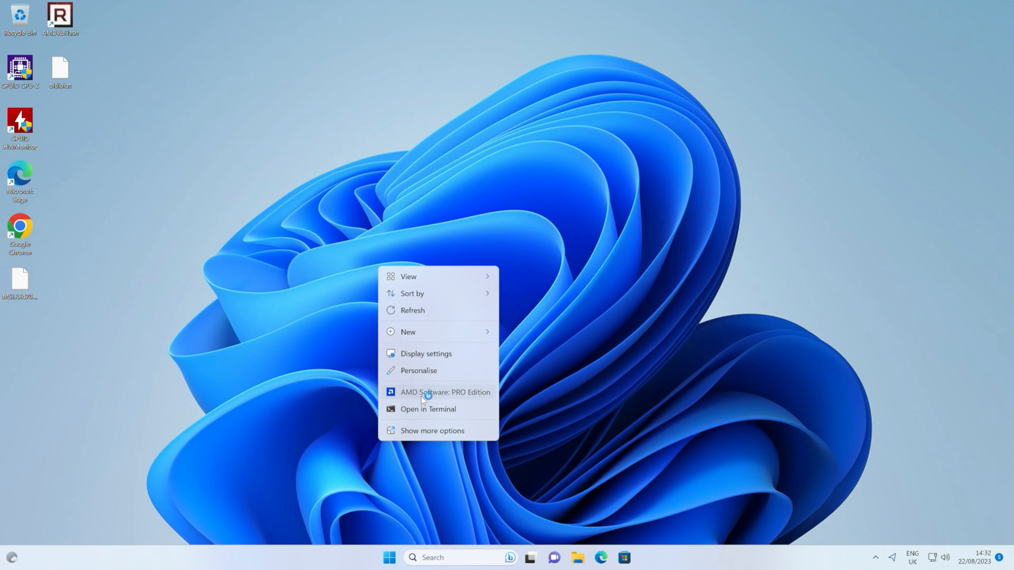
{"action": "left_click", "coordinate": [446, 392]}
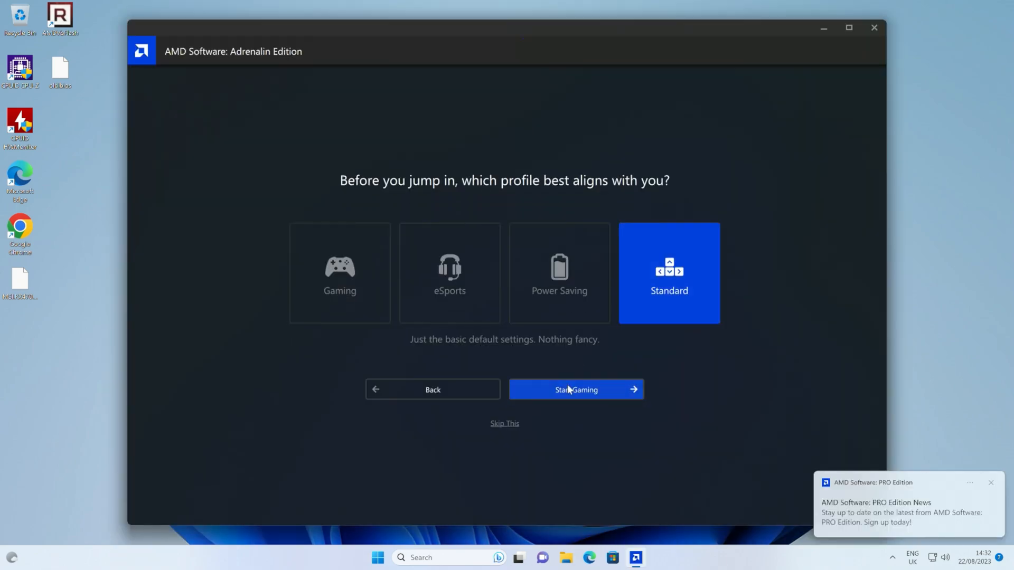
{"action": "left_click", "coordinate": [575, 390]}
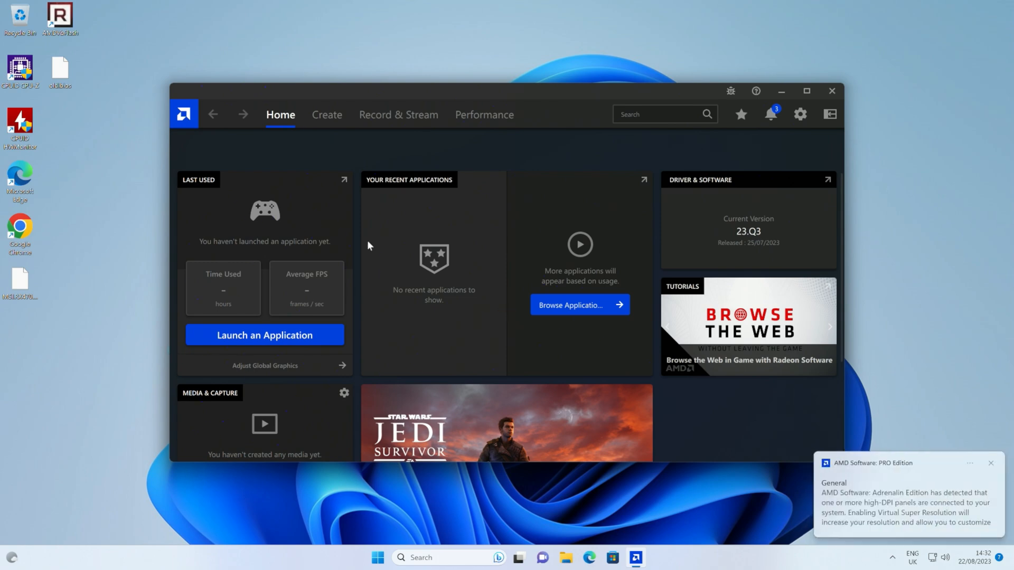
{"action": "scroll", "scroll_direction": "down", "scroll_amount": 3}
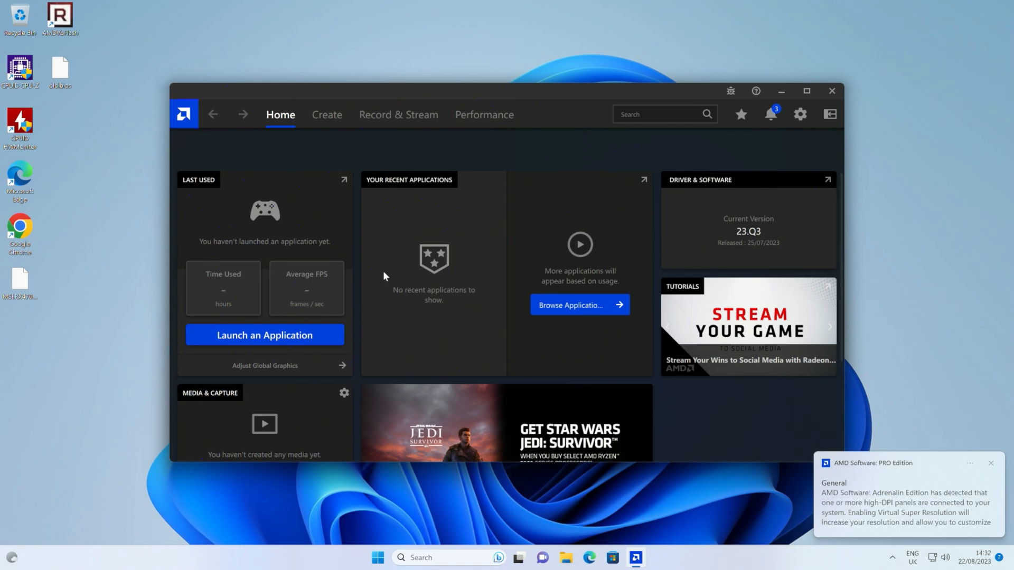
- Show Performance Tuning for the Radeon RX 470 with its live GPU gauges
{"action": "left_click", "coordinate": [483, 115]}
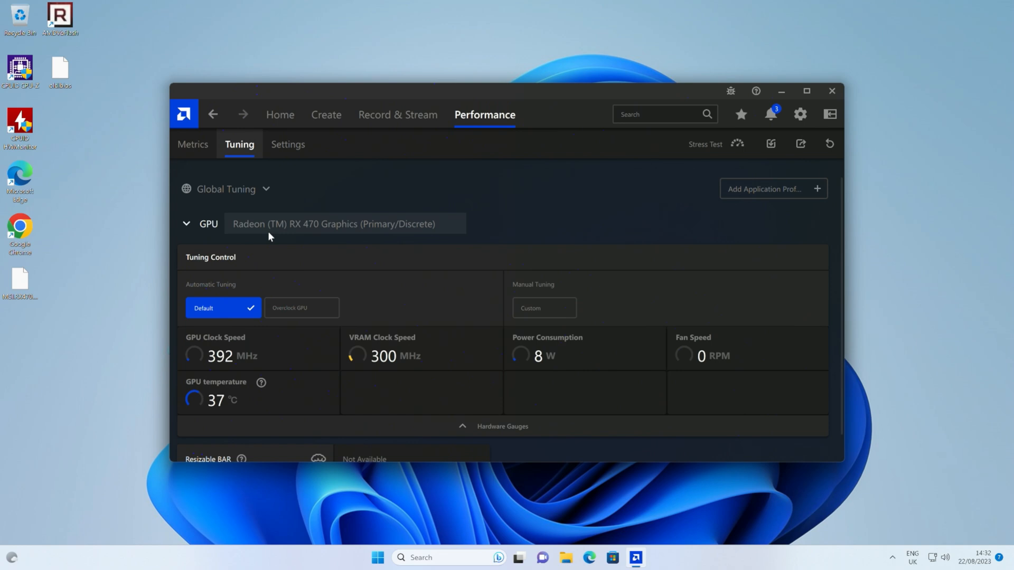
{"action": "mouse_move", "coordinate": [316, 238]}
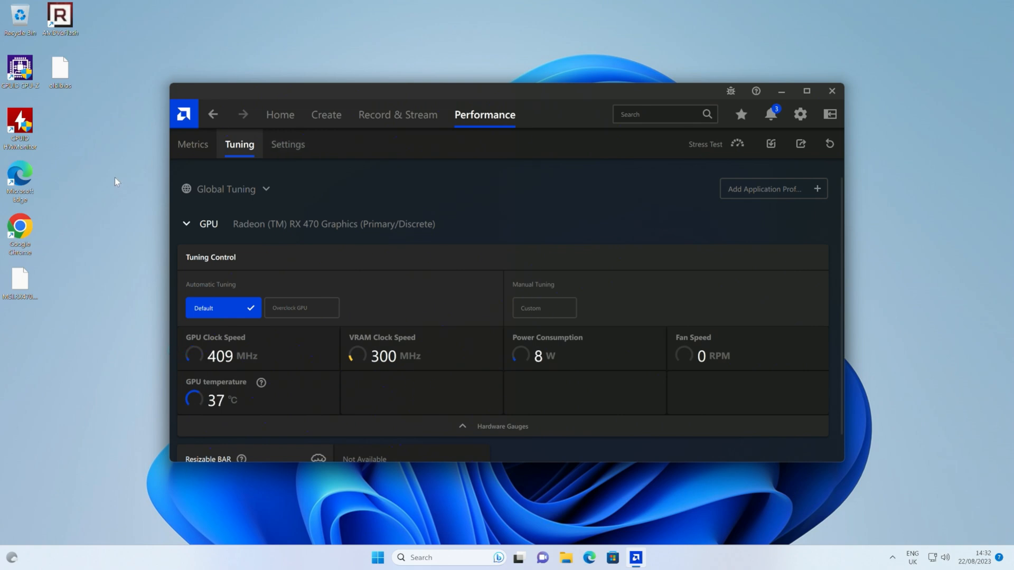
{"action": "mouse_move", "coordinate": [323, 566]}
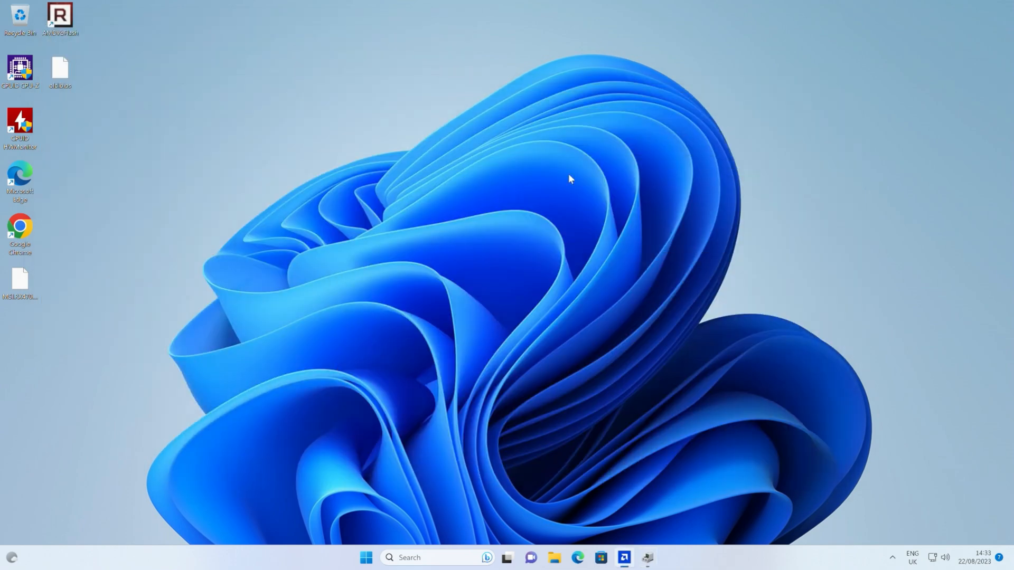
{"action": "mouse_move", "coordinate": [531, 553]}
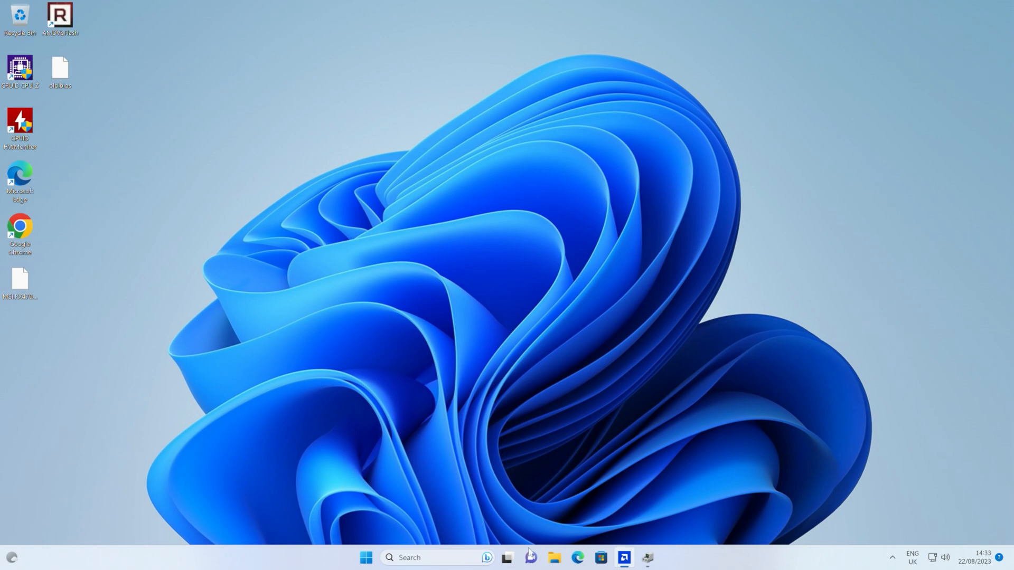